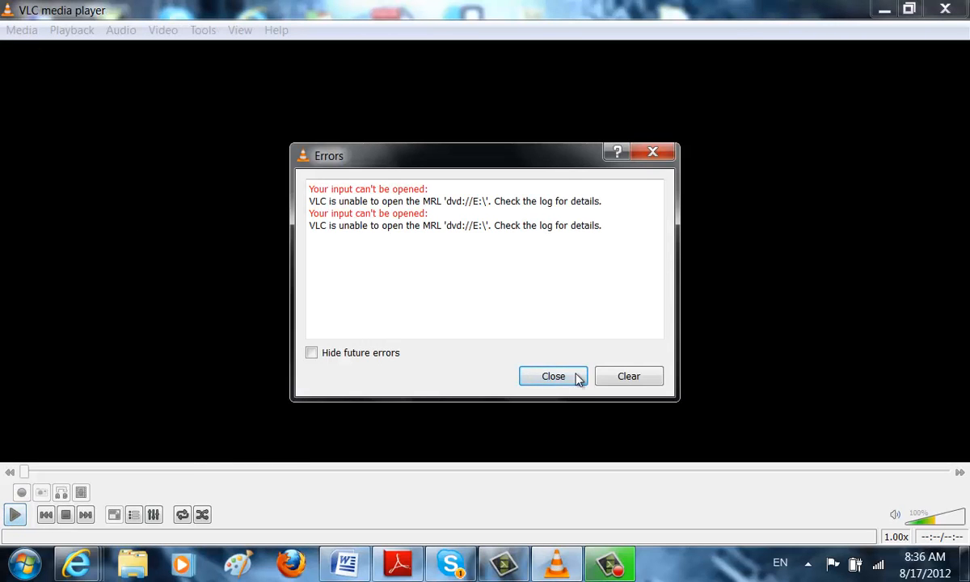
Step: Close the disc error message and open the Media menu to reach Open Disc
{"action": "left_click", "coordinate": [553, 376]}
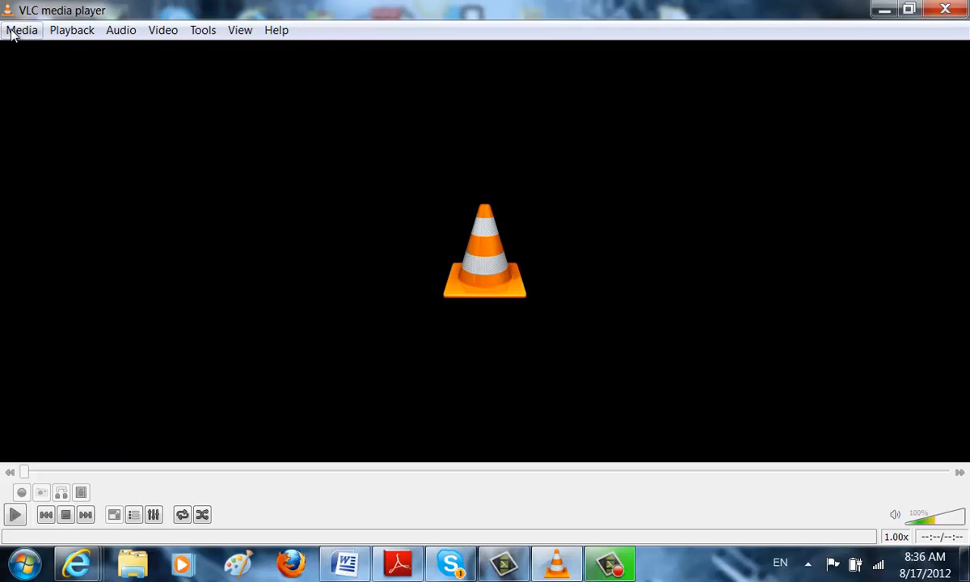
{"action": "left_click", "coordinate": [22, 30]}
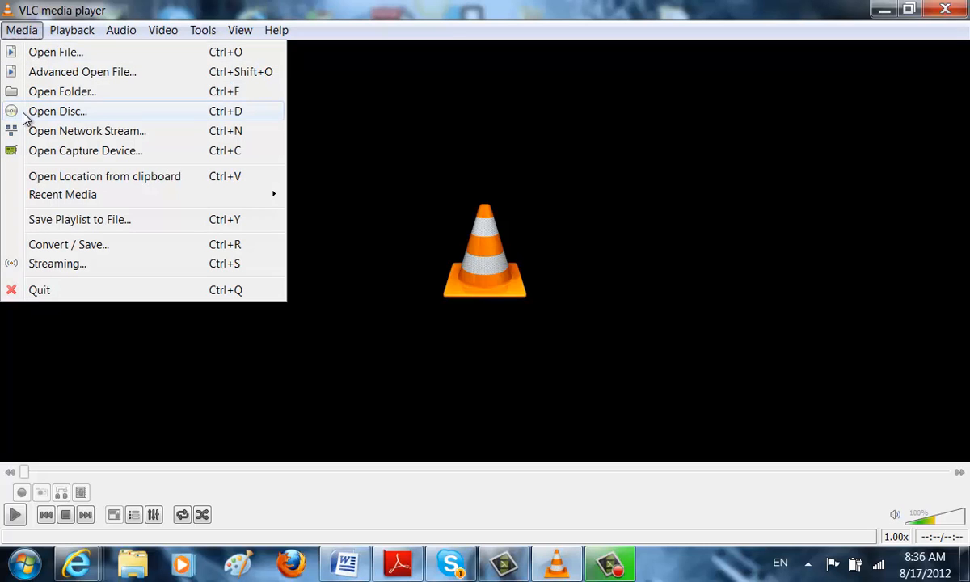
Step: Open the disc as an Audio CD and start Track 01 playing
{"action": "left_click", "coordinate": [57, 111]}
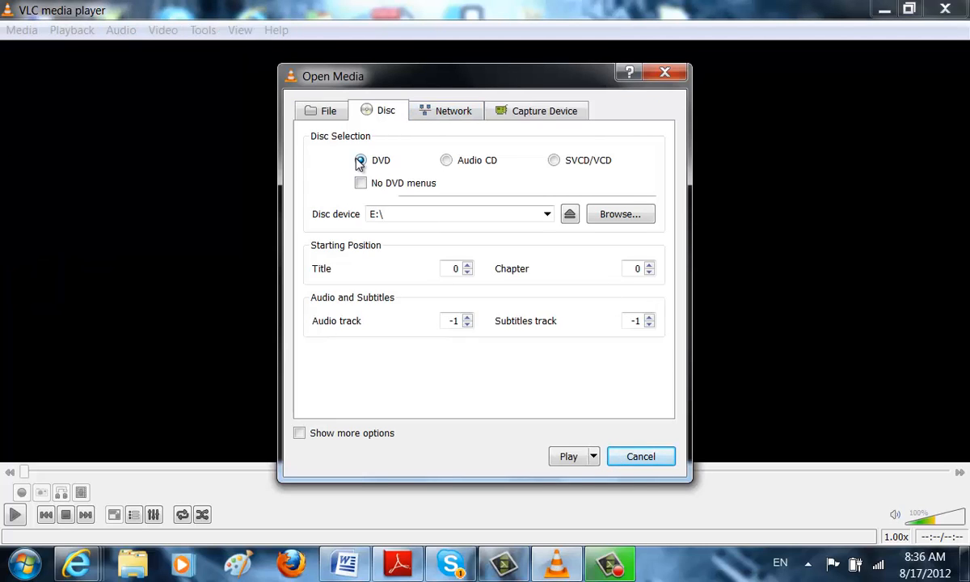
{"action": "left_click", "coordinate": [446, 160]}
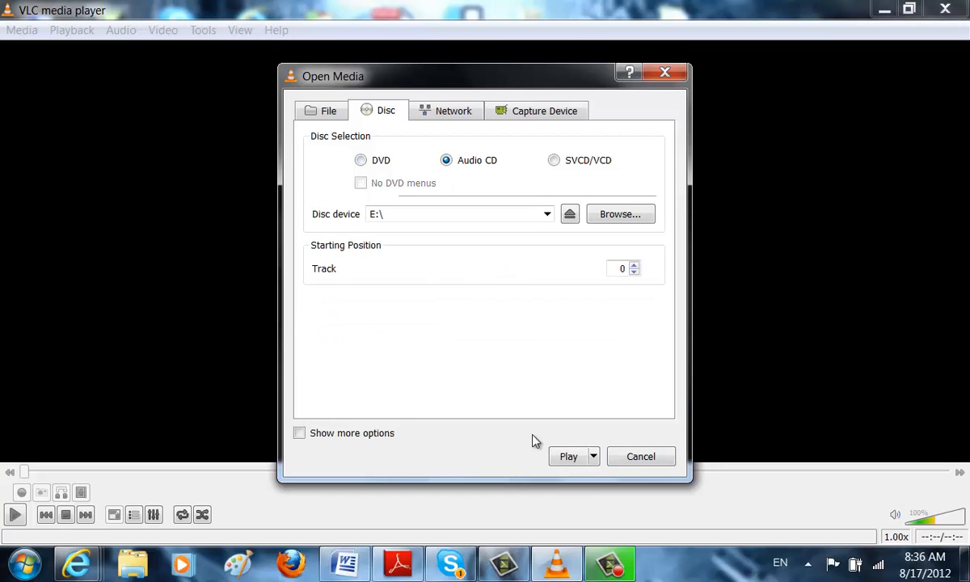
{"action": "left_click", "coordinate": [568, 456]}
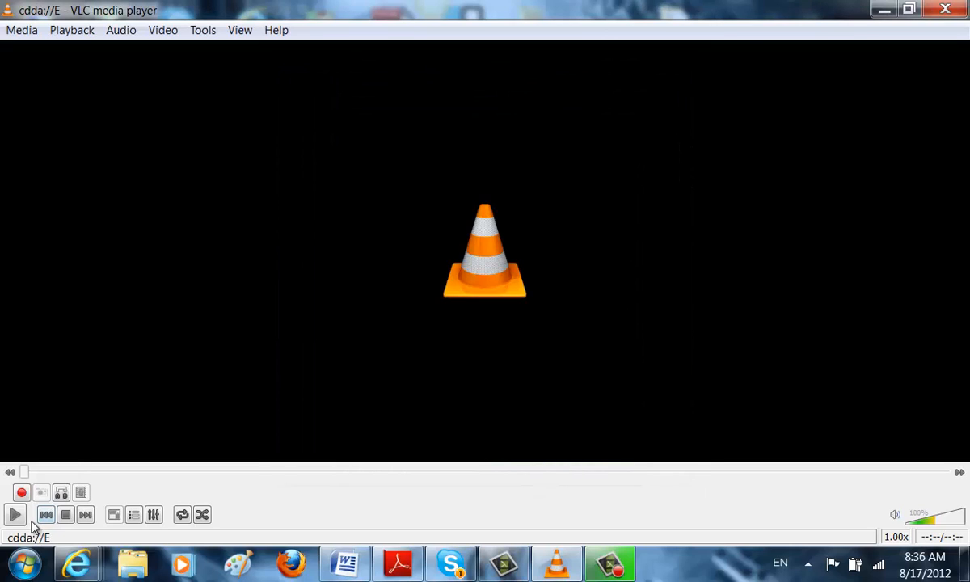
{"action": "mouse_move", "coordinate": [14, 514]}
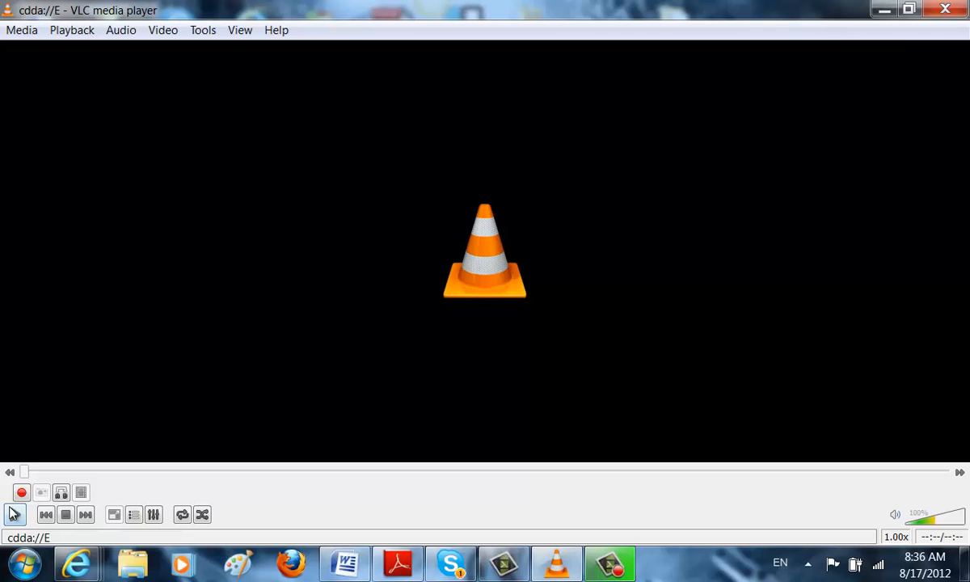
{"action": "left_click", "coordinate": [21, 30]}
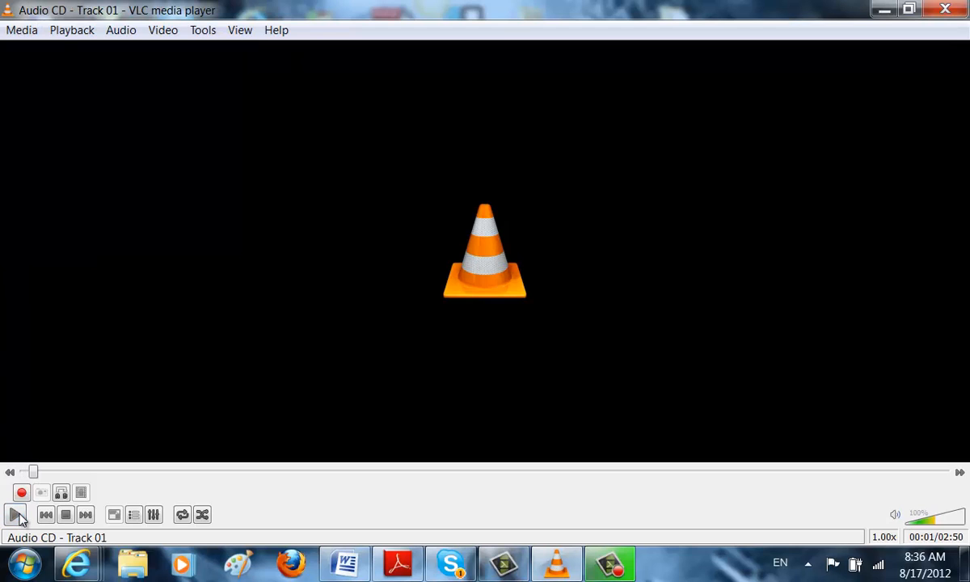
{"action": "left_click", "coordinate": [22, 30]}
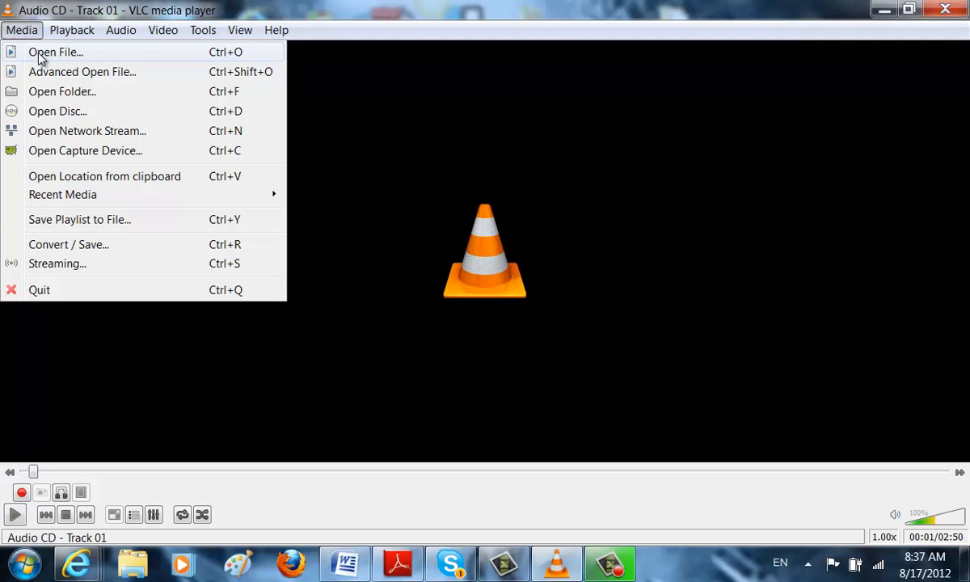
{"action": "left_click", "coordinate": [55, 52]}
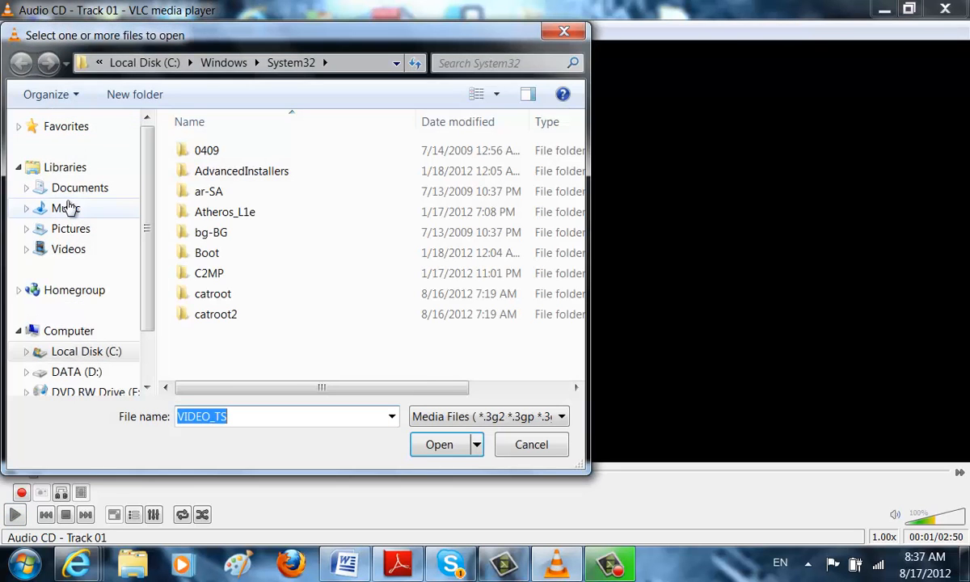
{"action": "scroll", "scroll_direction": "down", "scroll_amount": 3}
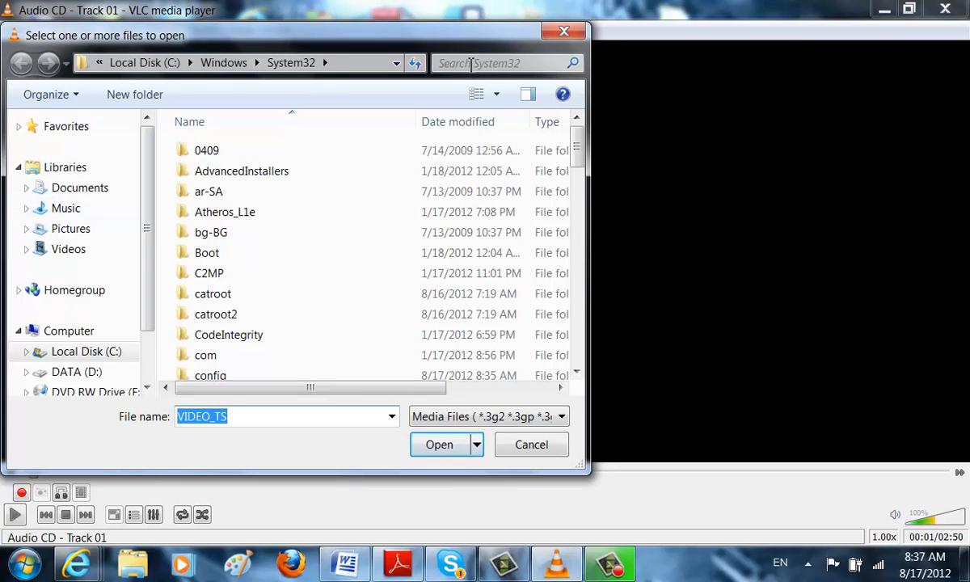
{"action": "left_click", "coordinate": [531, 444]}
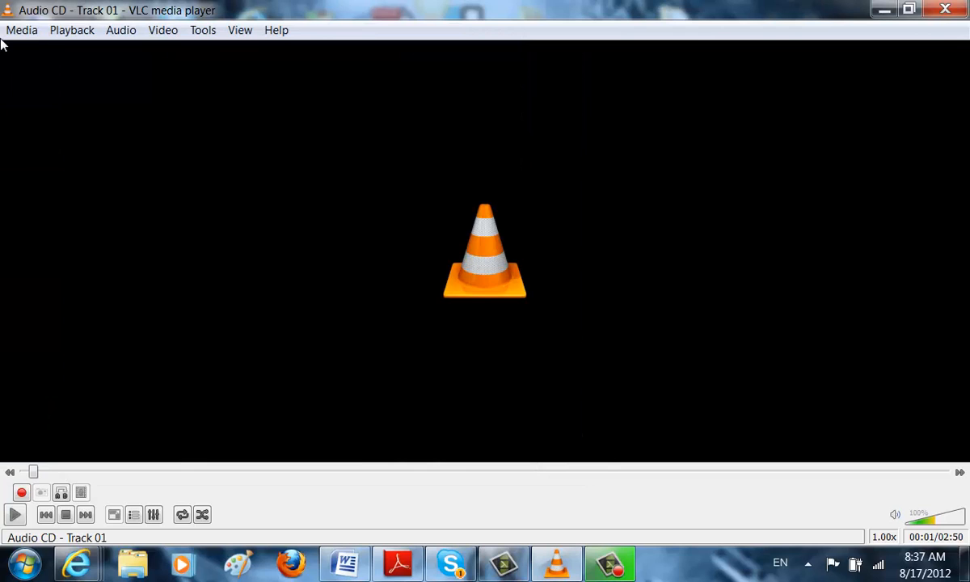
{"action": "left_click", "coordinate": [22, 30]}
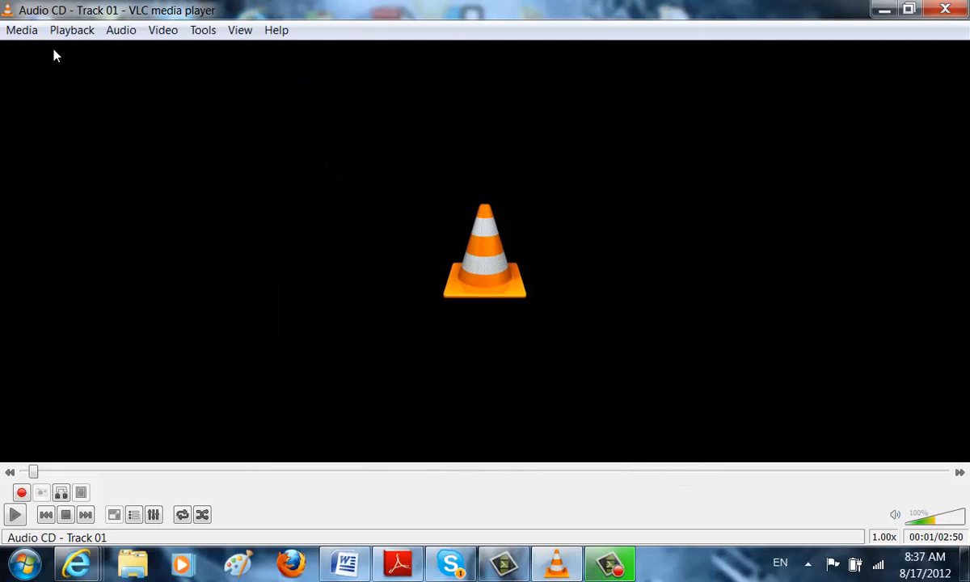
{"action": "left_click", "coordinate": [22, 30]}
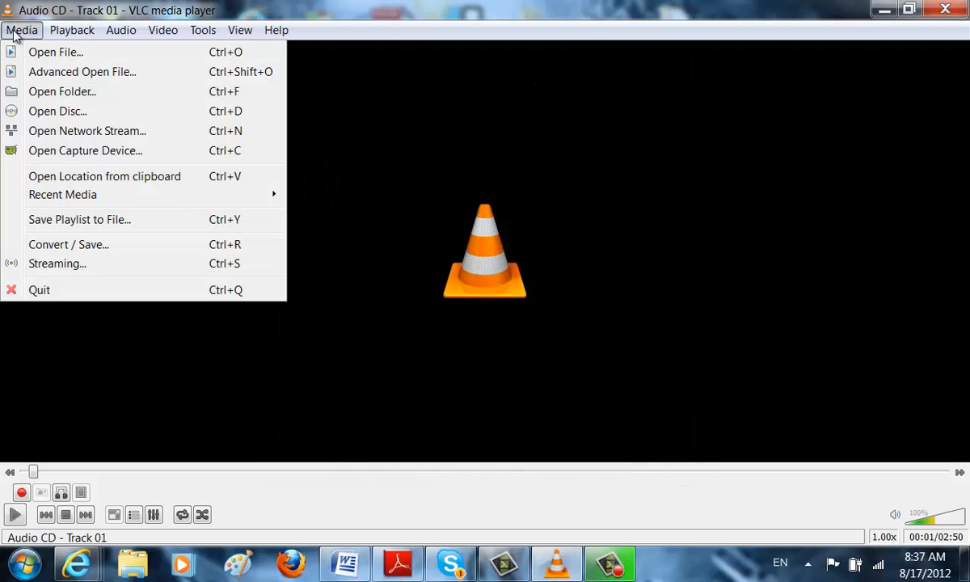
{"action": "left_click", "coordinate": [55, 51]}
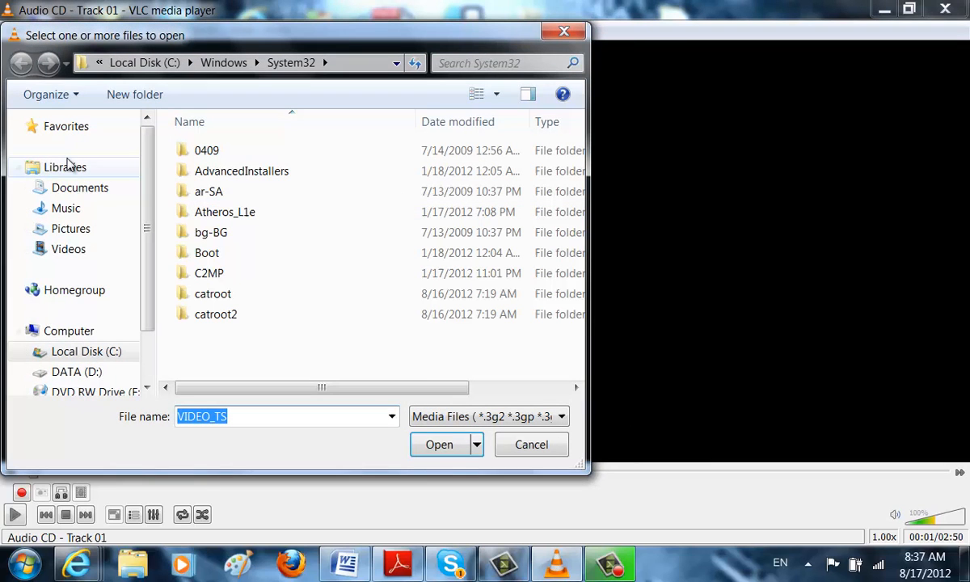
{"action": "scroll", "scroll_direction": "down", "scroll_amount": 3}
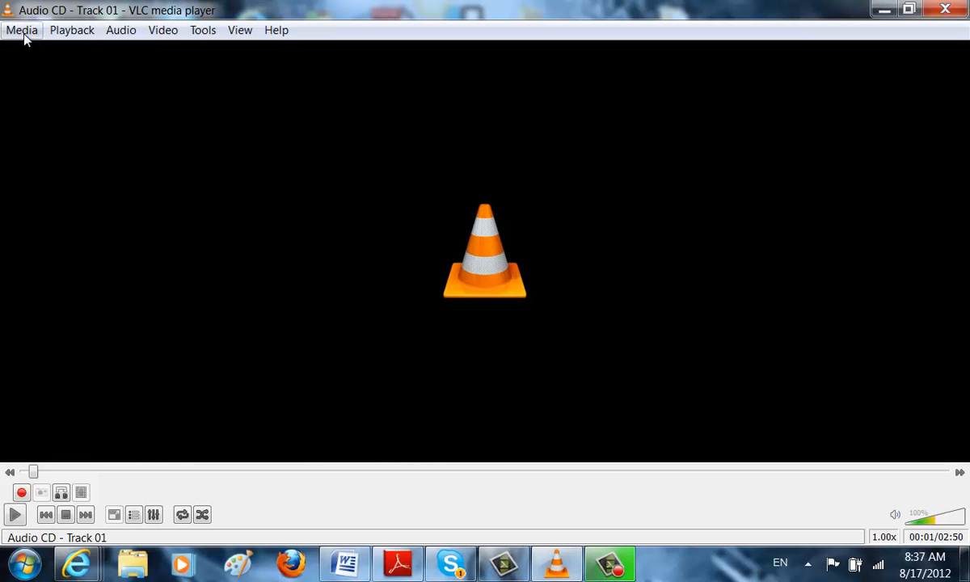
Step: Use Save Playlist to File, choosing the Videos library as the VIDEO_TS location
{"action": "left_click", "coordinate": [21, 30]}
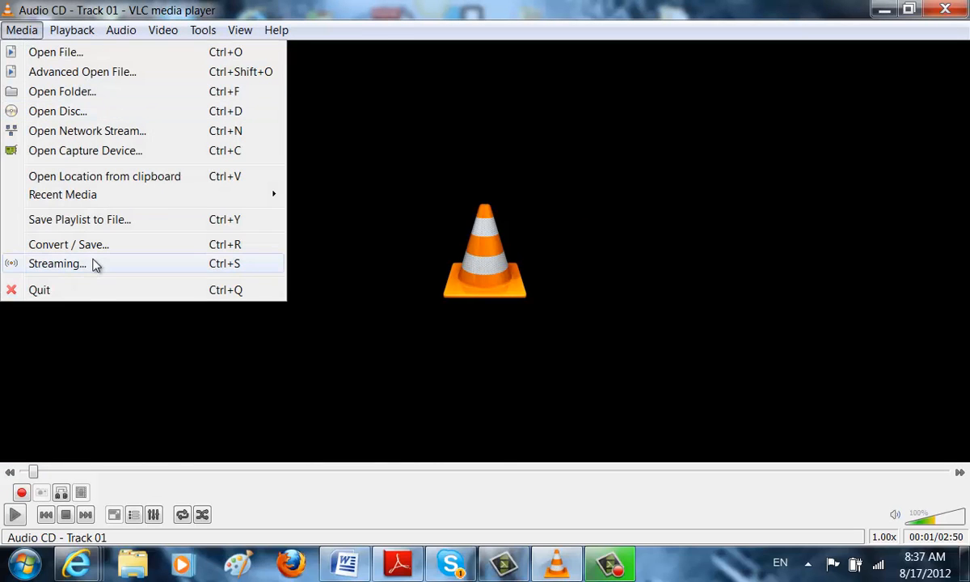
{"action": "mouse_move", "coordinate": [81, 244]}
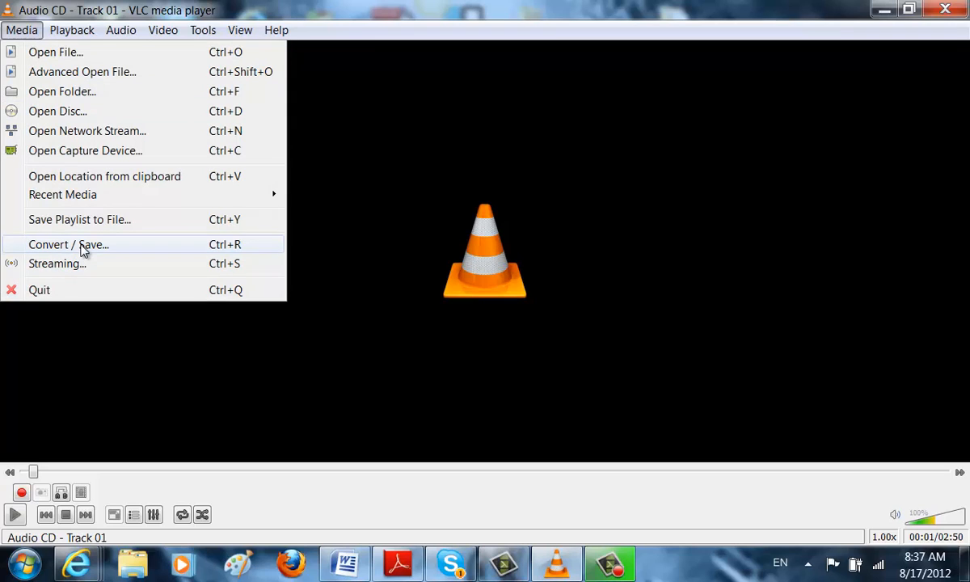
{"action": "mouse_move", "coordinate": [146, 243]}
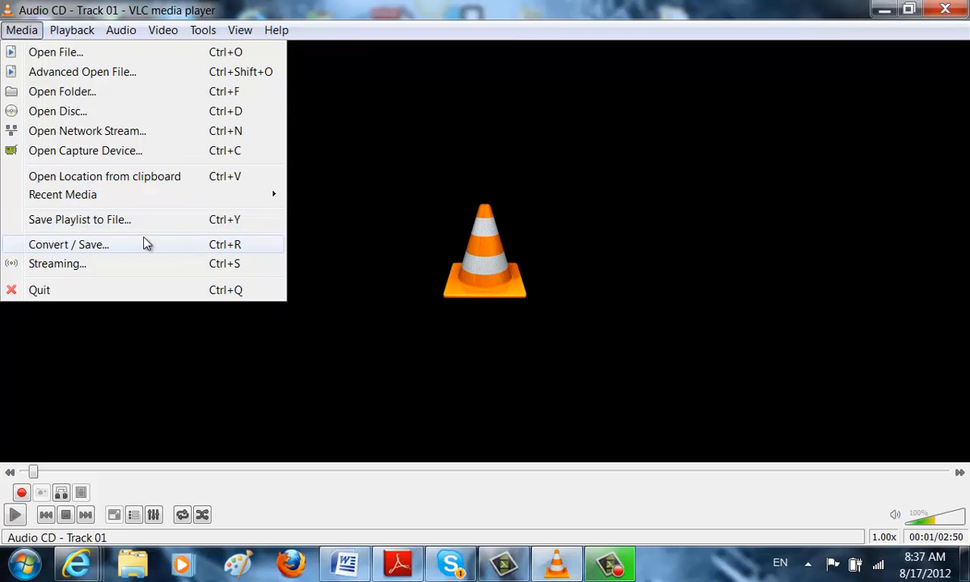
{"action": "left_click", "coordinate": [79, 219]}
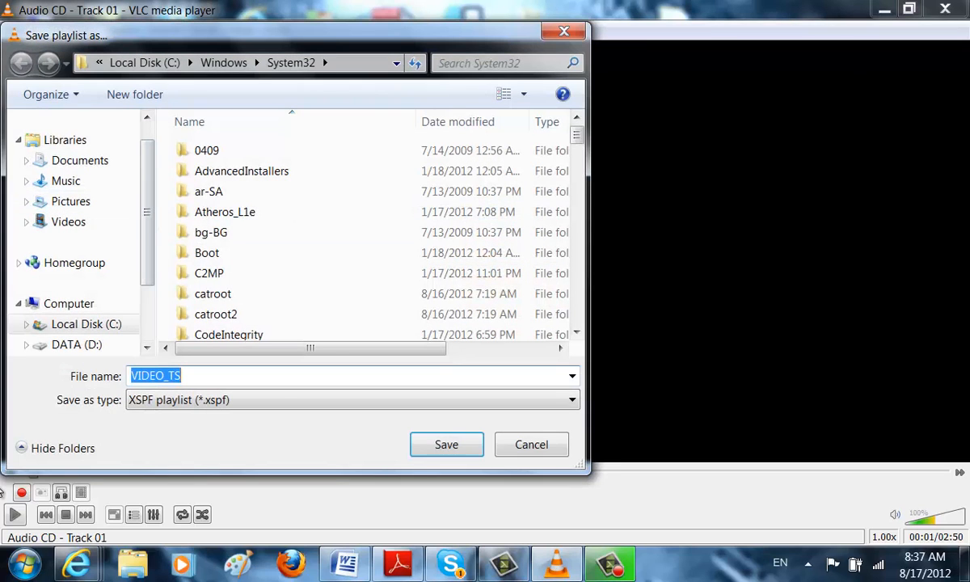
{"action": "mouse_move", "coordinate": [465, 253]}
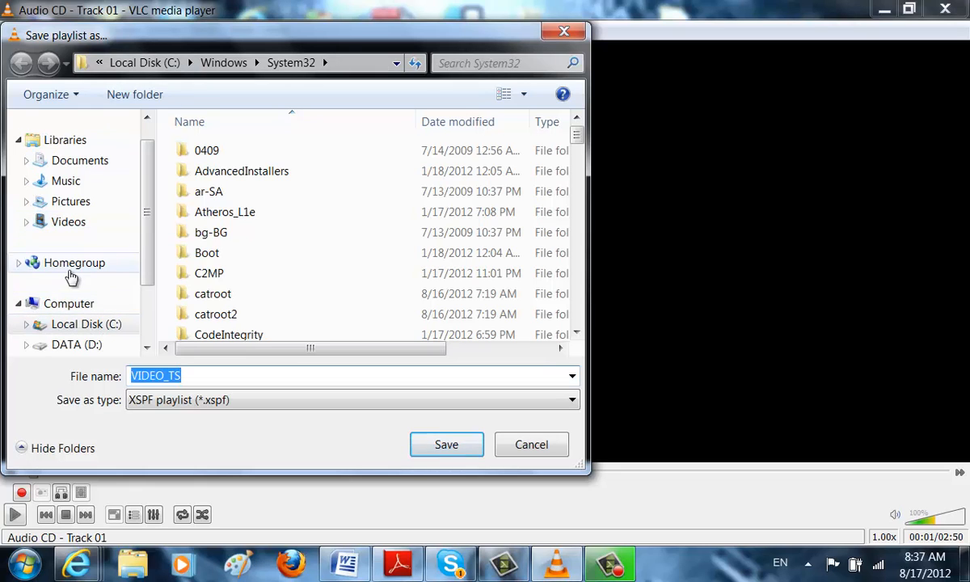
{"action": "left_click", "coordinate": [68, 222]}
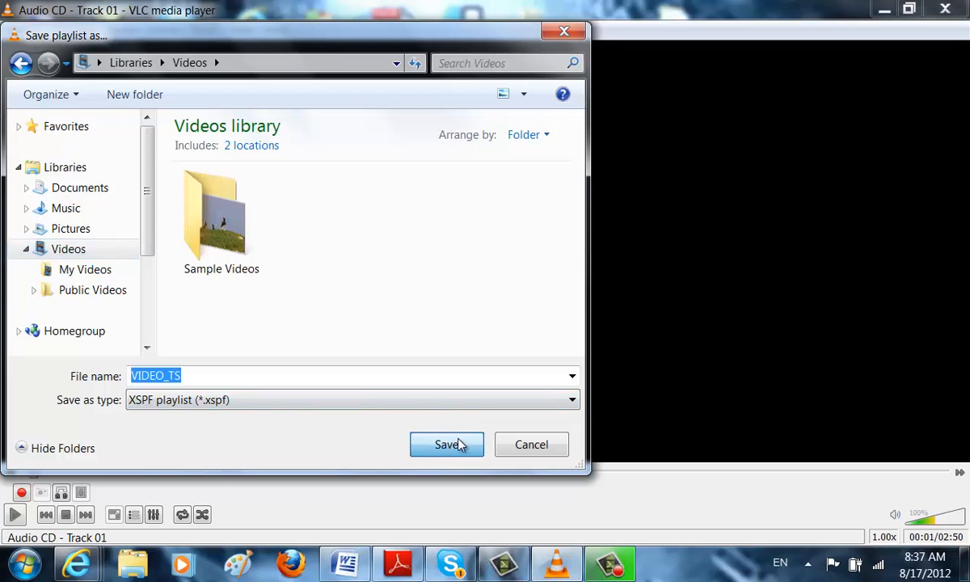
{"action": "left_click", "coordinate": [22, 30]}
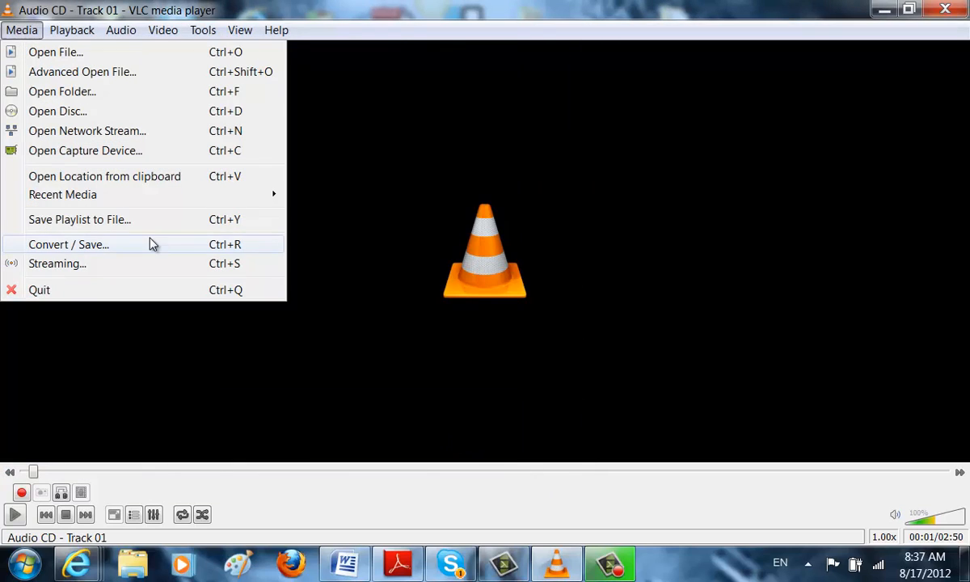
{"action": "mouse_move", "coordinate": [89, 219]}
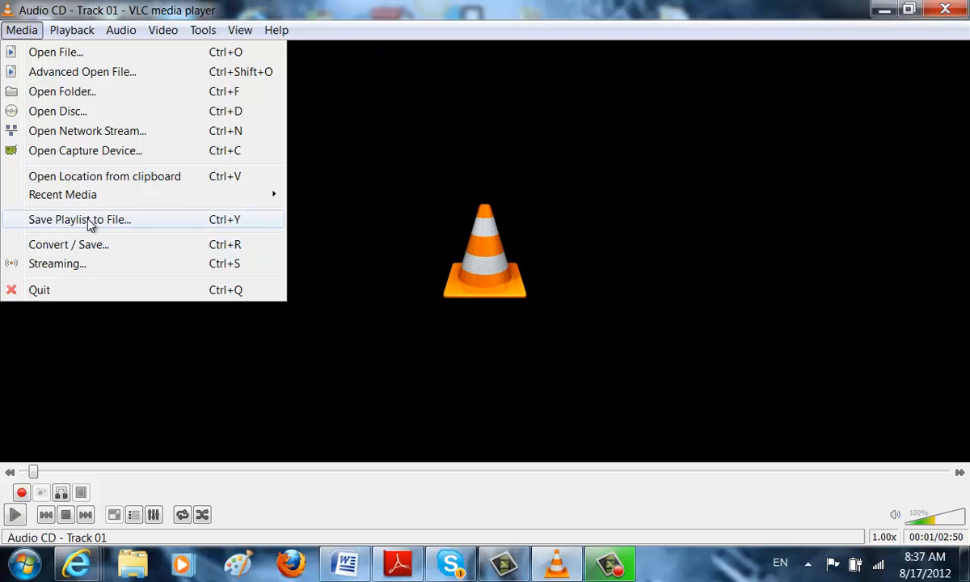
Step: Browse the open-media file picker, then resume Track 01 from cdda://E
{"action": "left_click", "coordinate": [71, 30]}
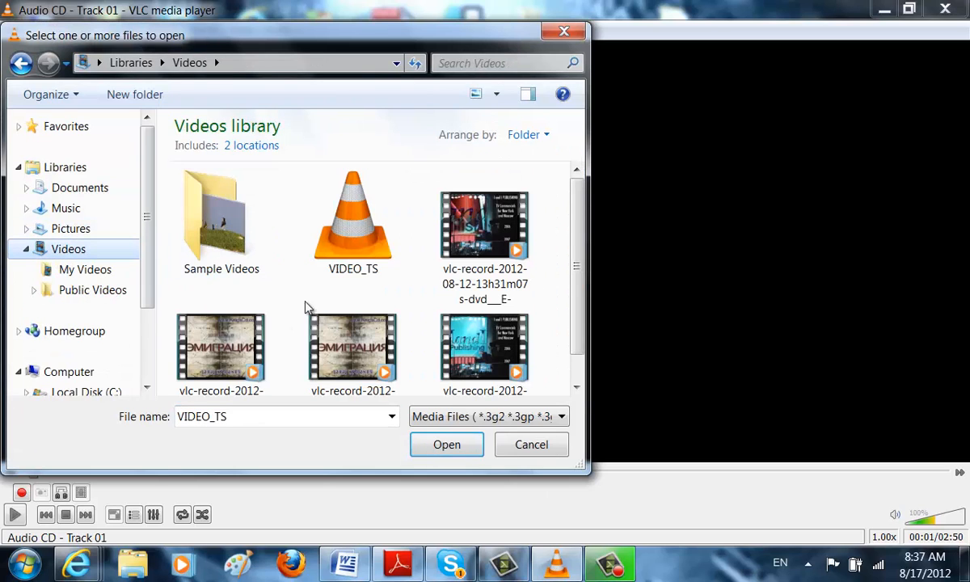
{"action": "scroll", "scroll_direction": "down", "scroll_amount": 3}
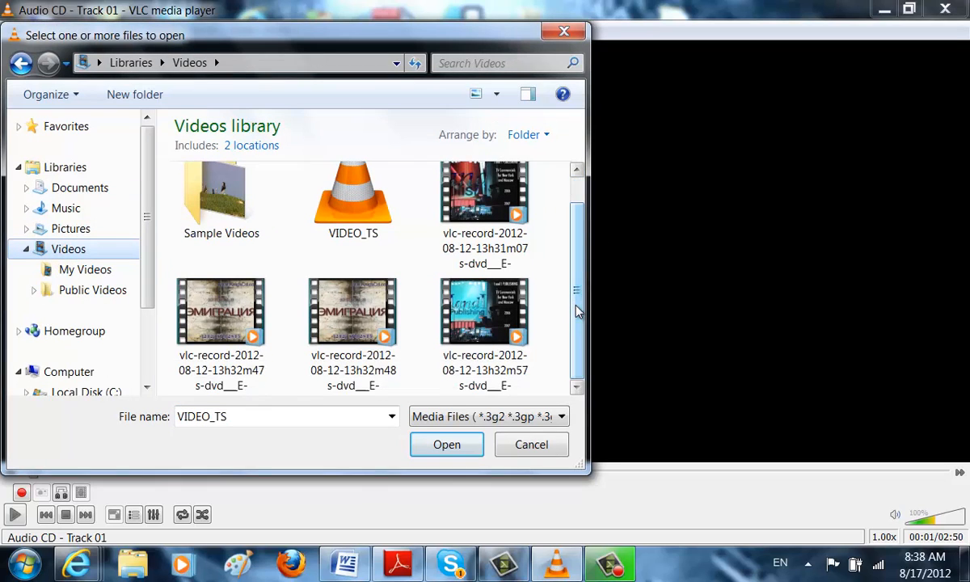
{"action": "scroll", "scroll_direction": "up", "scroll_amount": 3}
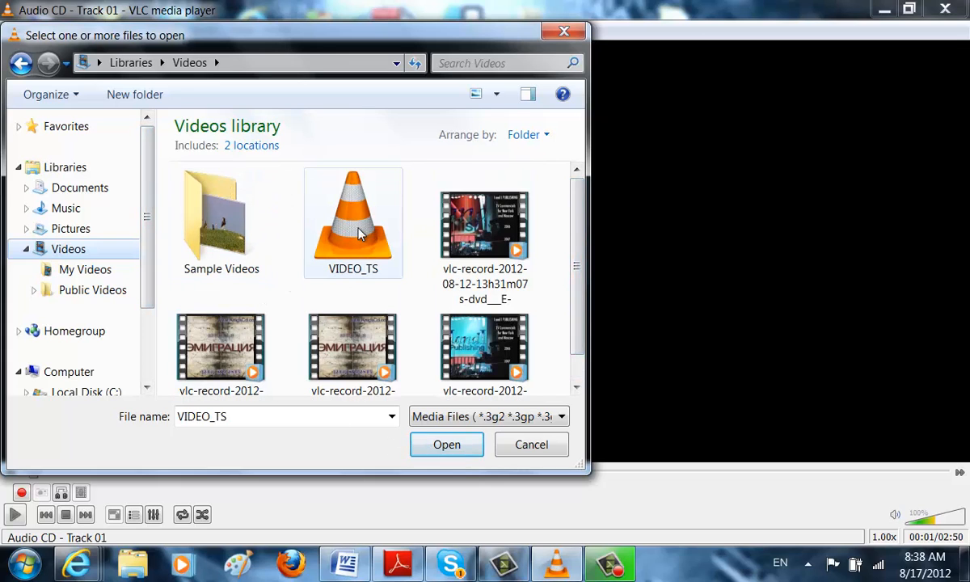
{"action": "left_click", "coordinate": [446, 444]}
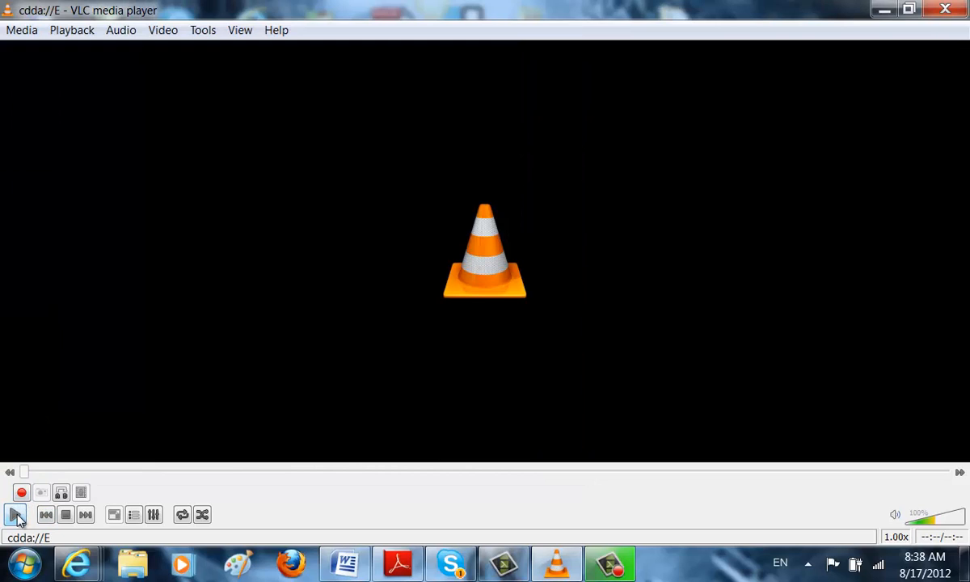
{"action": "mouse_move", "coordinate": [79, 359]}
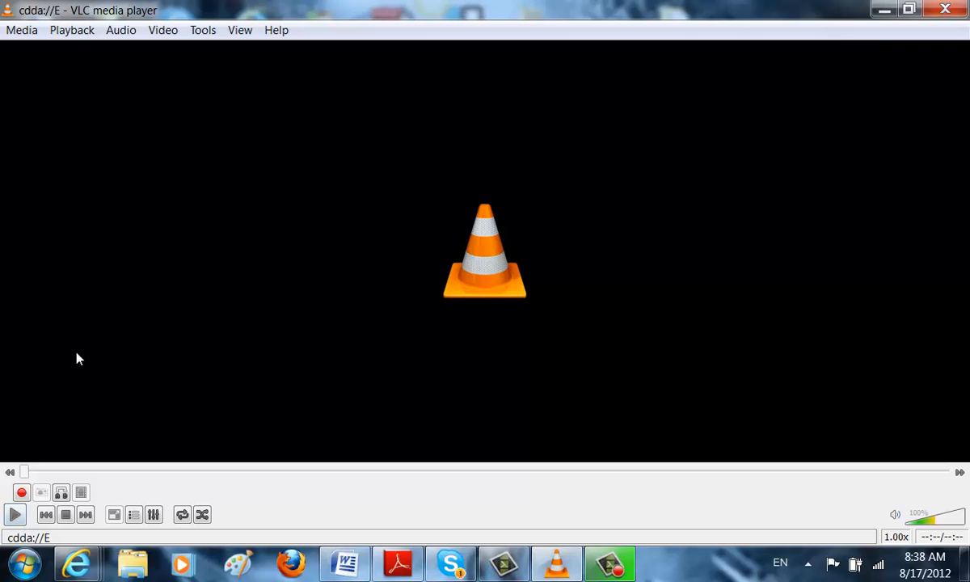
{"action": "mouse_move", "coordinate": [13, 219]}
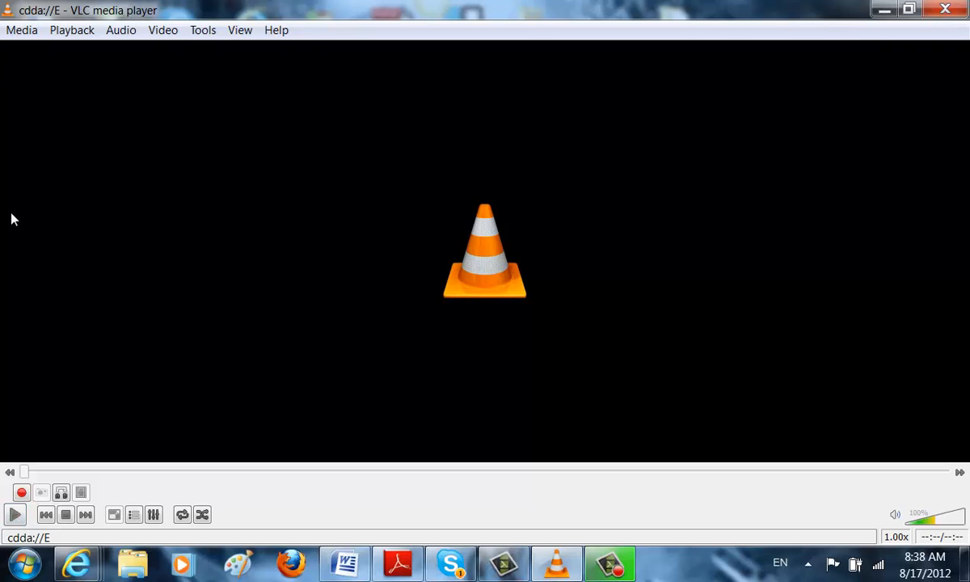
{"action": "left_click", "coordinate": [240, 30]}
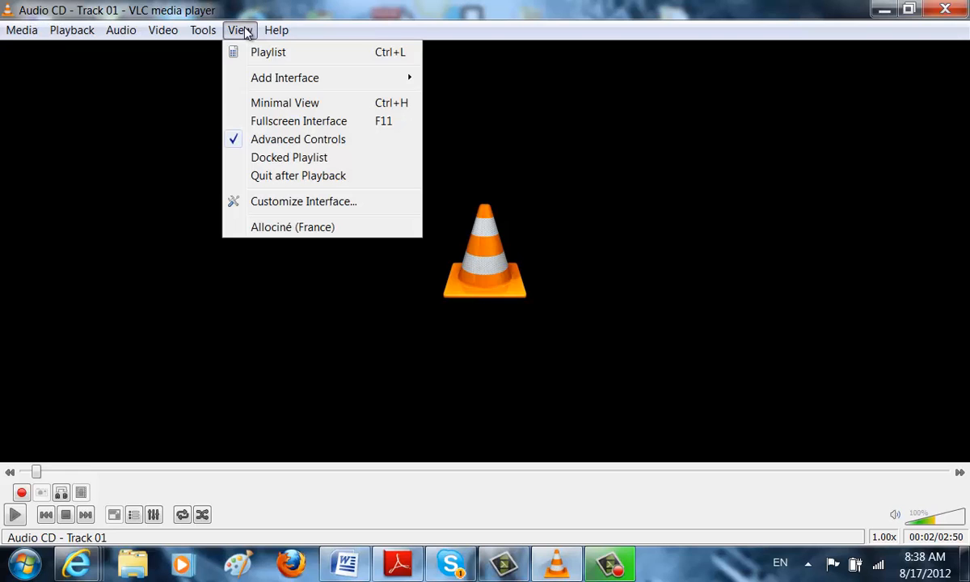
Step: Look through the View and Tools menus, then open Preferences on Interface Settings
{"action": "left_click", "coordinate": [202, 30]}
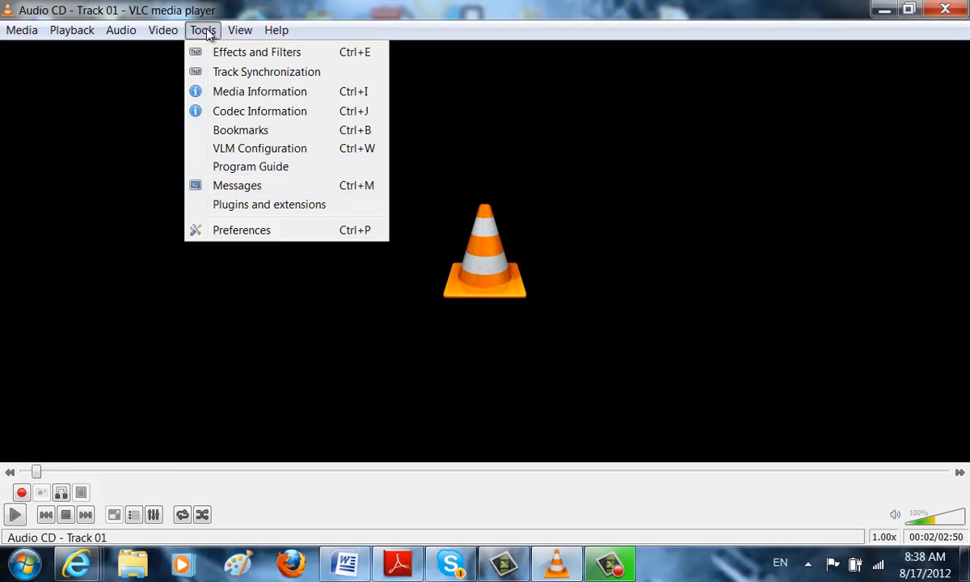
{"action": "mouse_move", "coordinate": [747, 112]}
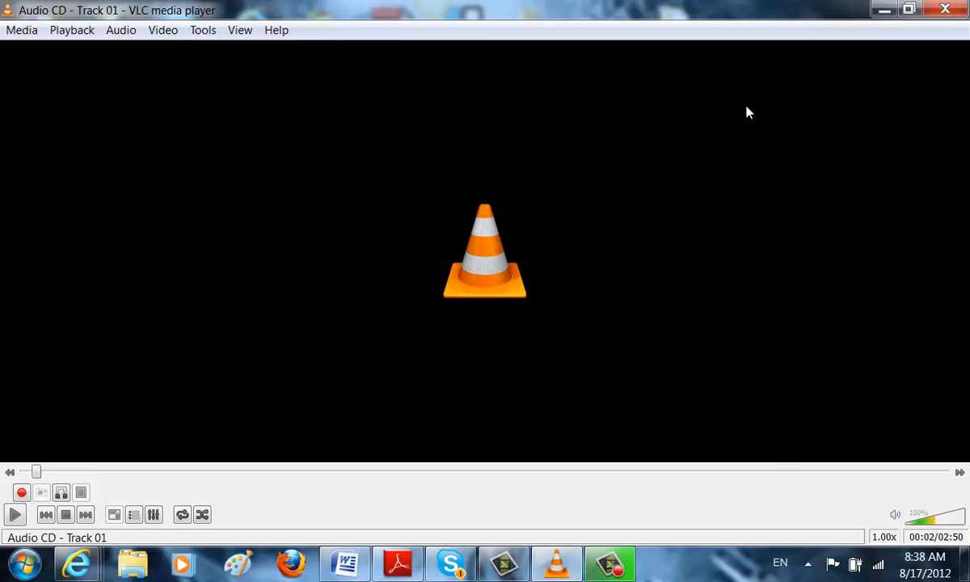
{"action": "left_click", "coordinate": [203, 30]}
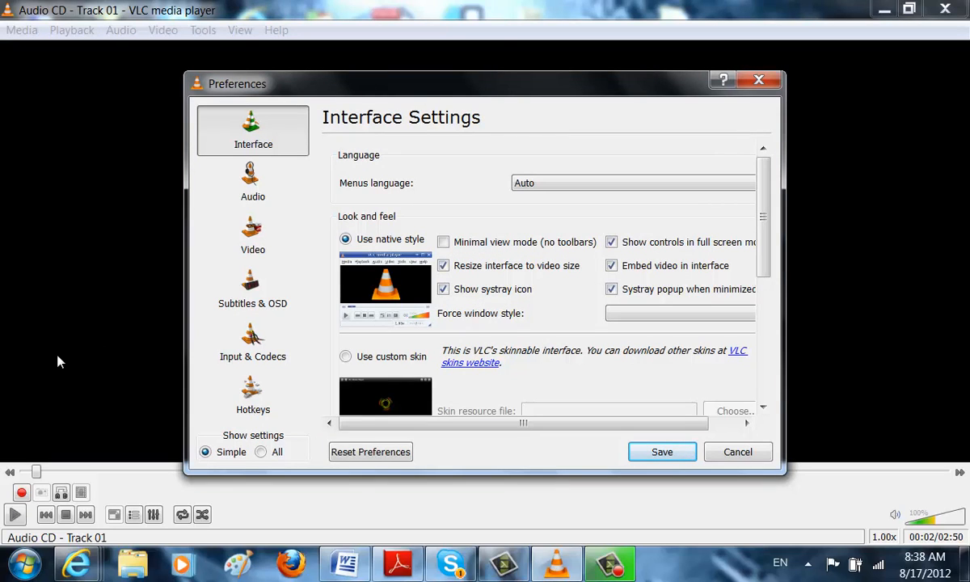
{"action": "mouse_move", "coordinate": [201, 136]}
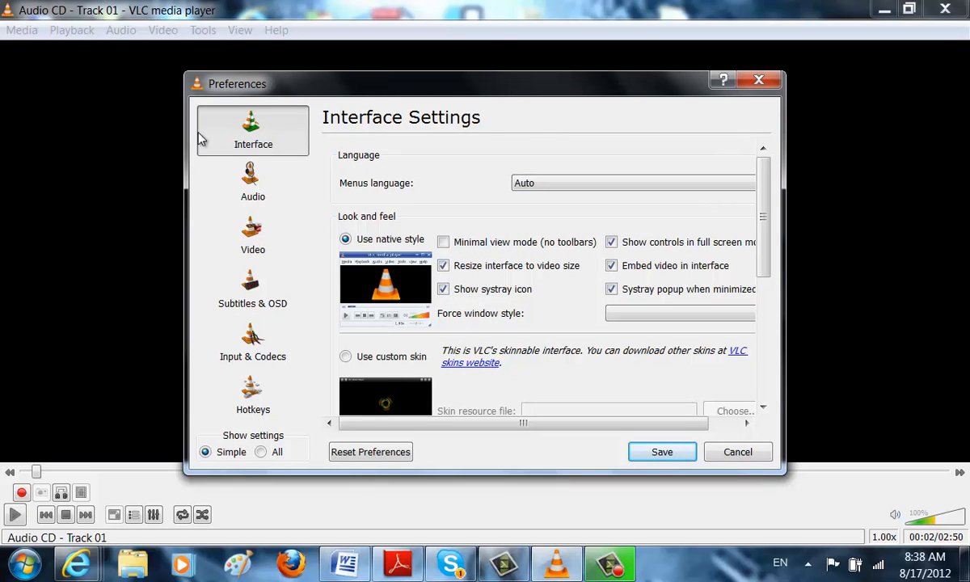
{"action": "mouse_move", "coordinate": [481, 218]}
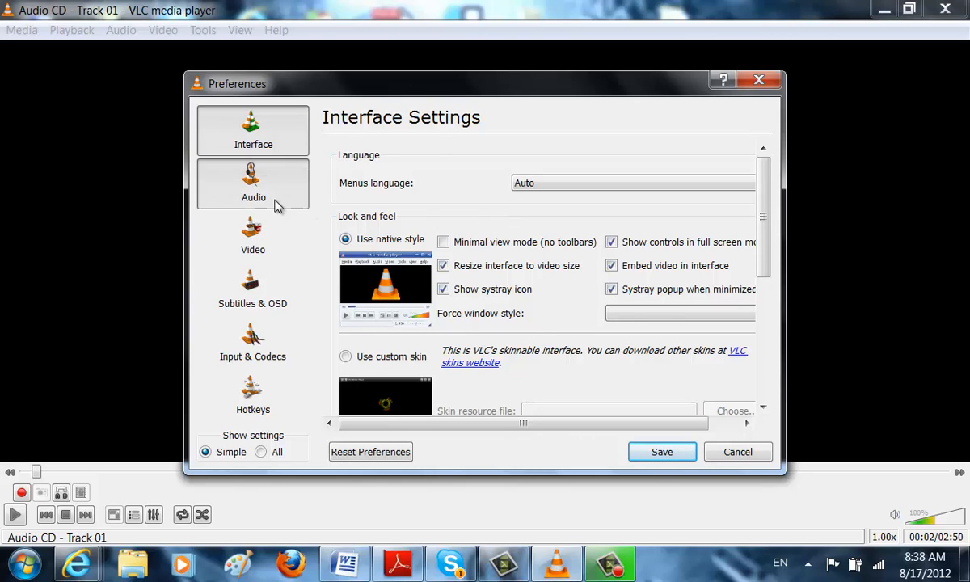
Step: Browse the Audio, Video, Subtitles & OSD, Input & Codecs and Hotkeys preference pages
{"action": "left_click", "coordinate": [252, 184]}
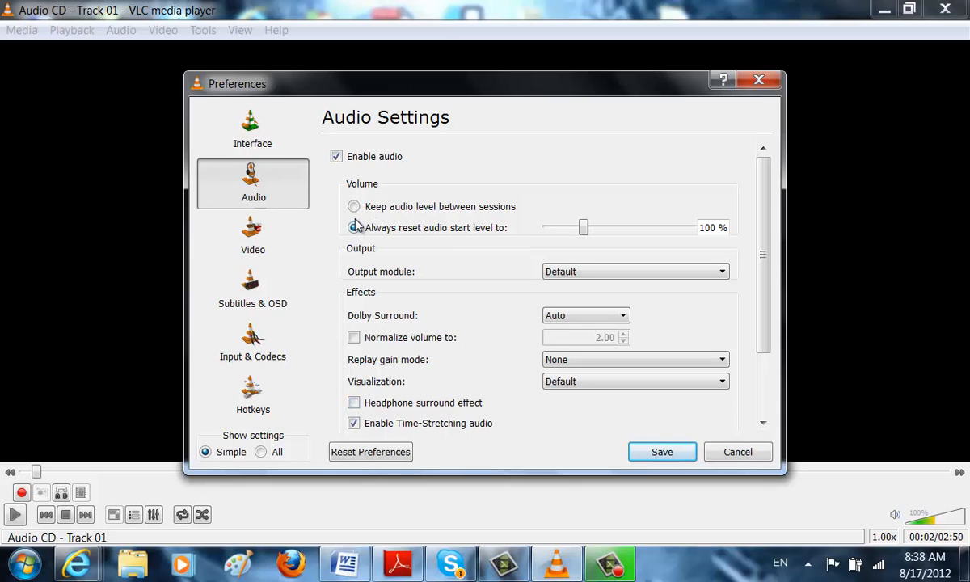
{"action": "left_click", "coordinate": [353, 227]}
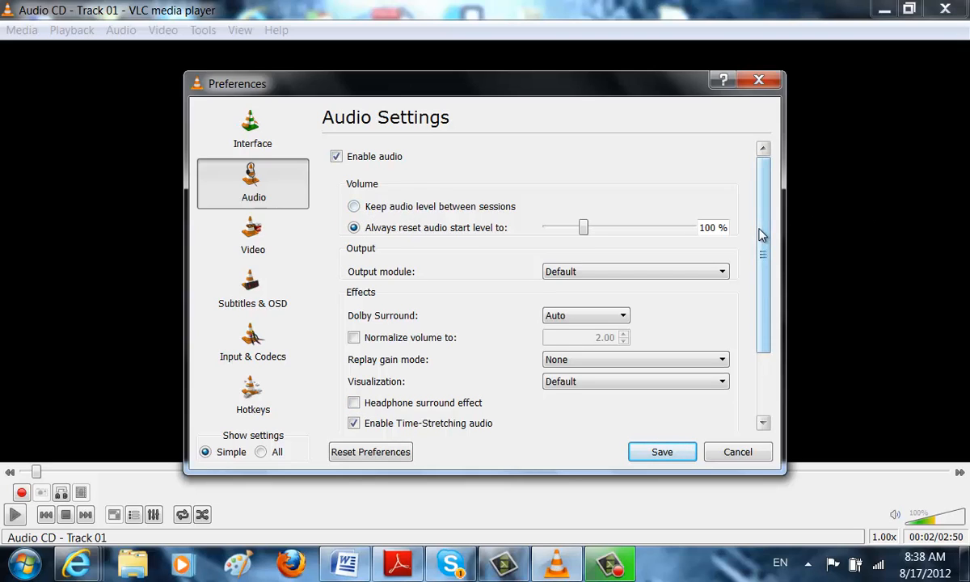
{"action": "scroll", "scroll_direction": "down", "scroll_amount": 3}
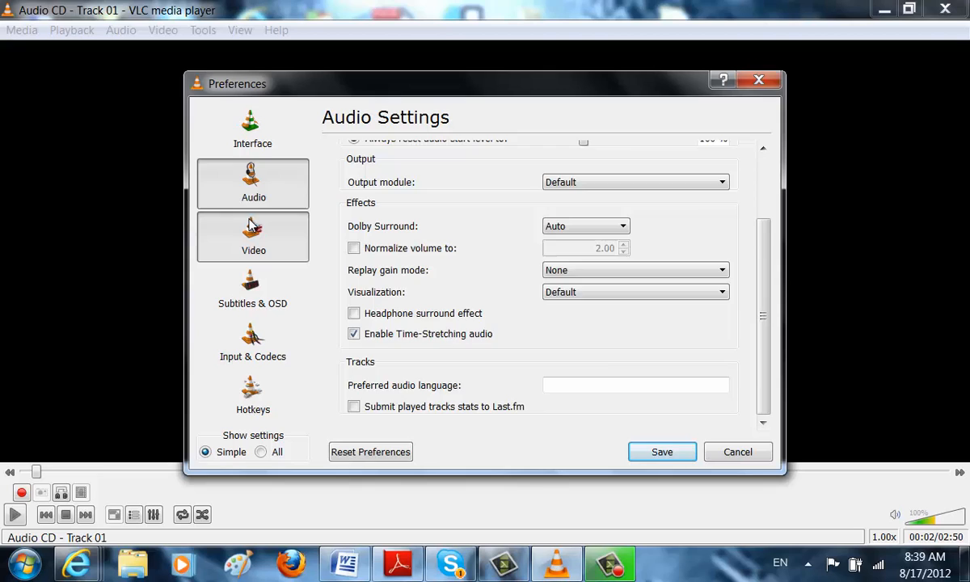
{"action": "left_click", "coordinate": [252, 237]}
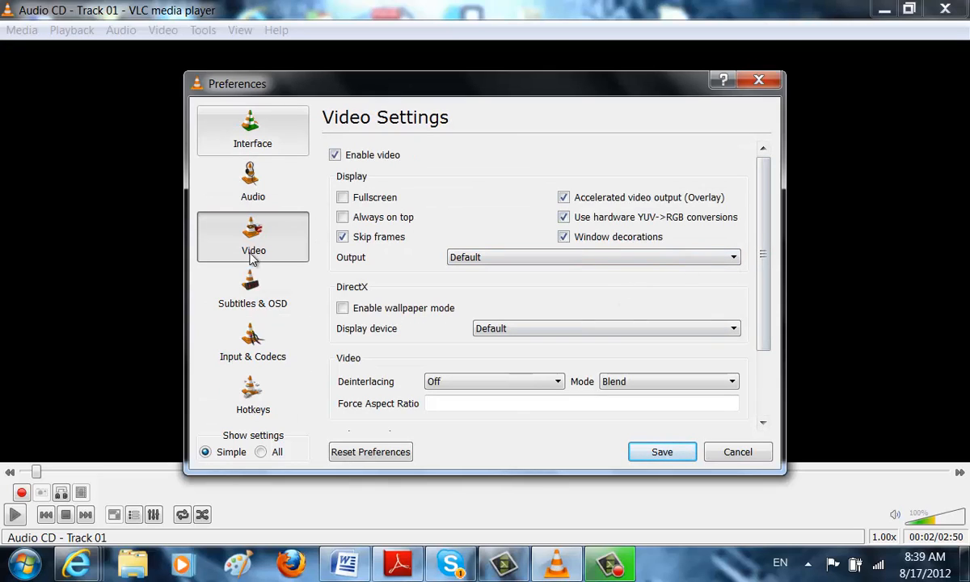
{"action": "left_click", "coordinate": [252, 290]}
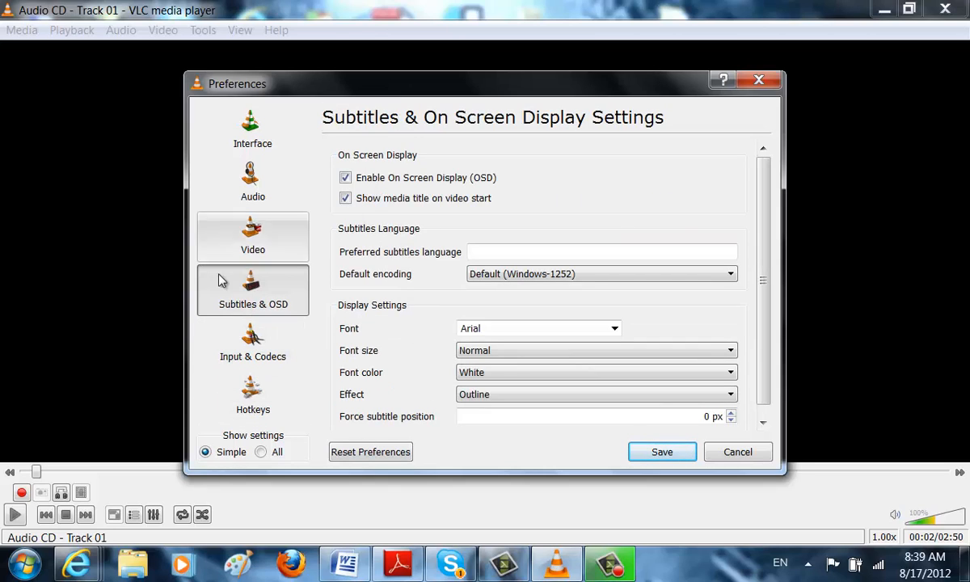
{"action": "left_click", "coordinate": [252, 343]}
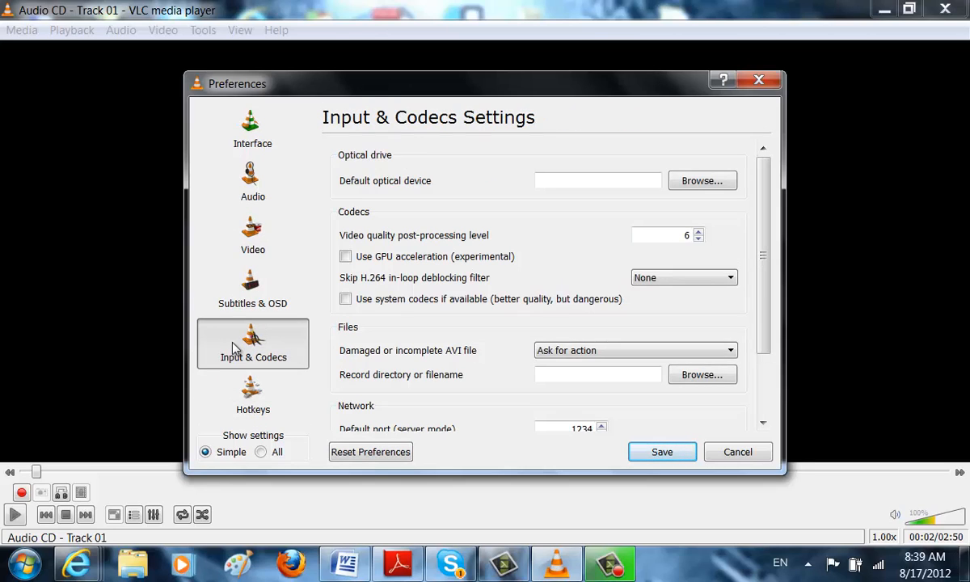
{"action": "mouse_move", "coordinate": [253, 396]}
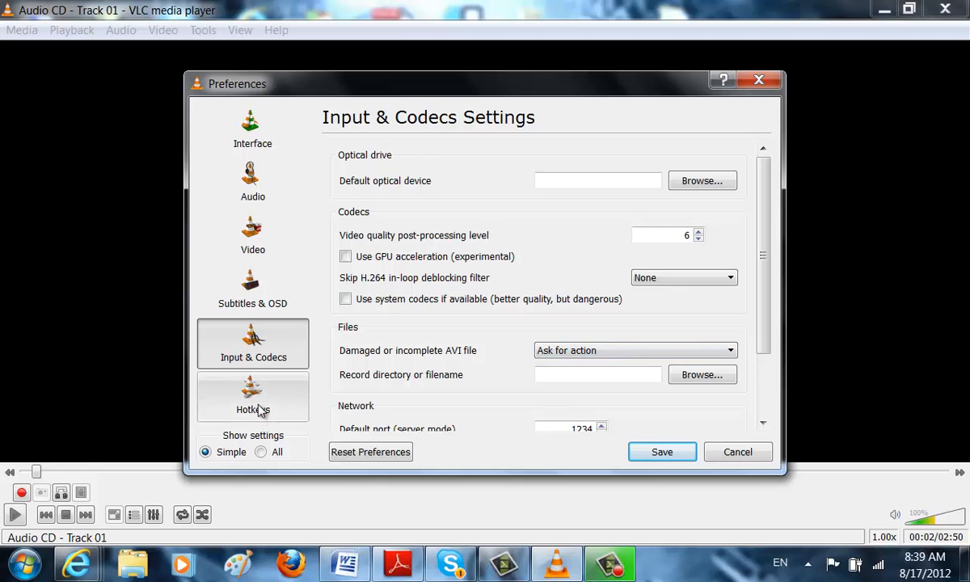
{"action": "left_click", "coordinate": [253, 396]}
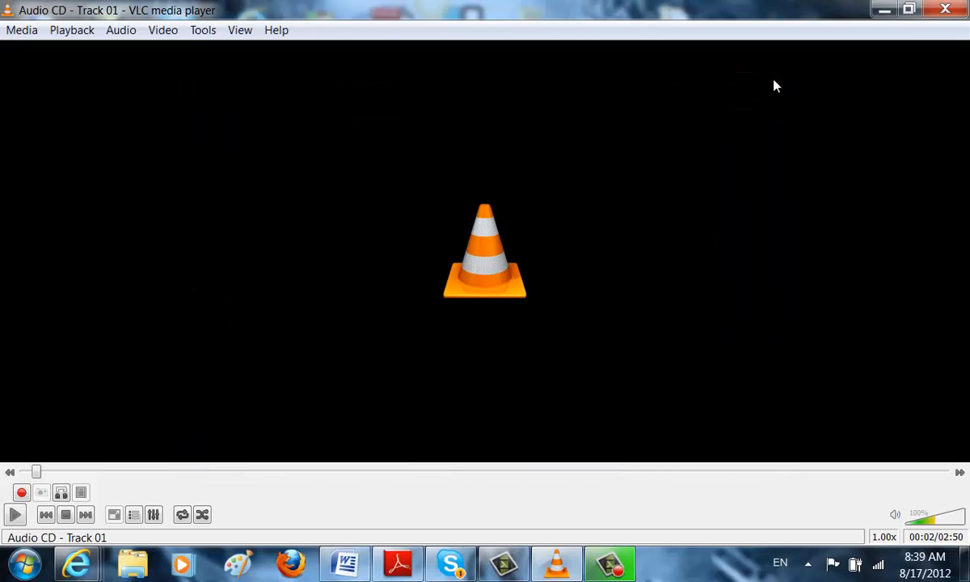
{"action": "mouse_move", "coordinate": [273, 166]}
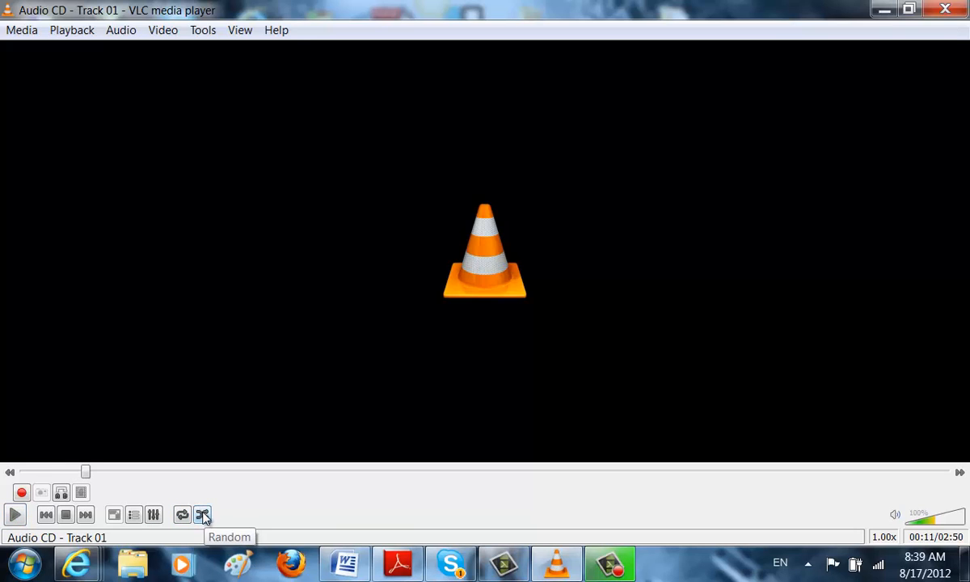
{"action": "mouse_move", "coordinate": [153, 515]}
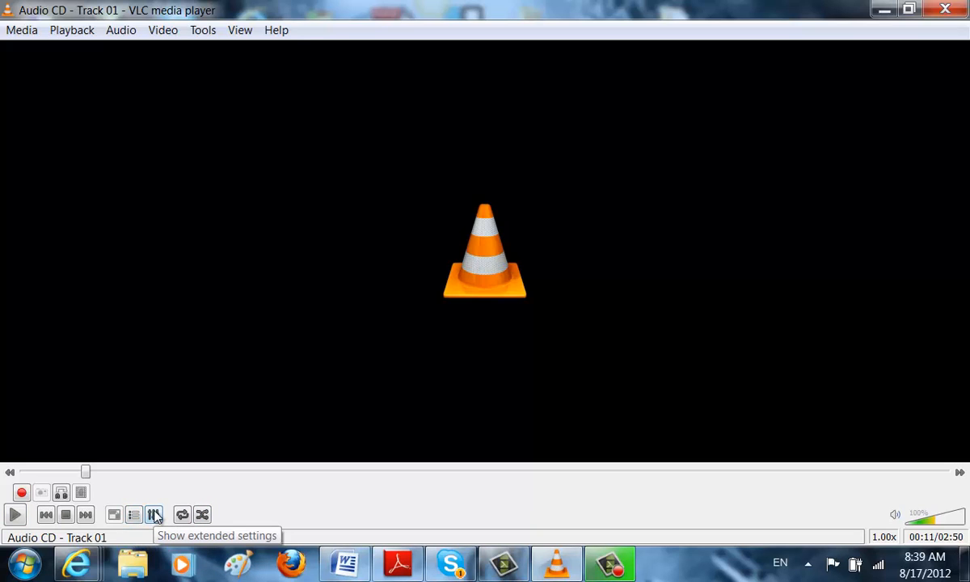
{"action": "mouse_move", "coordinate": [85, 515]}
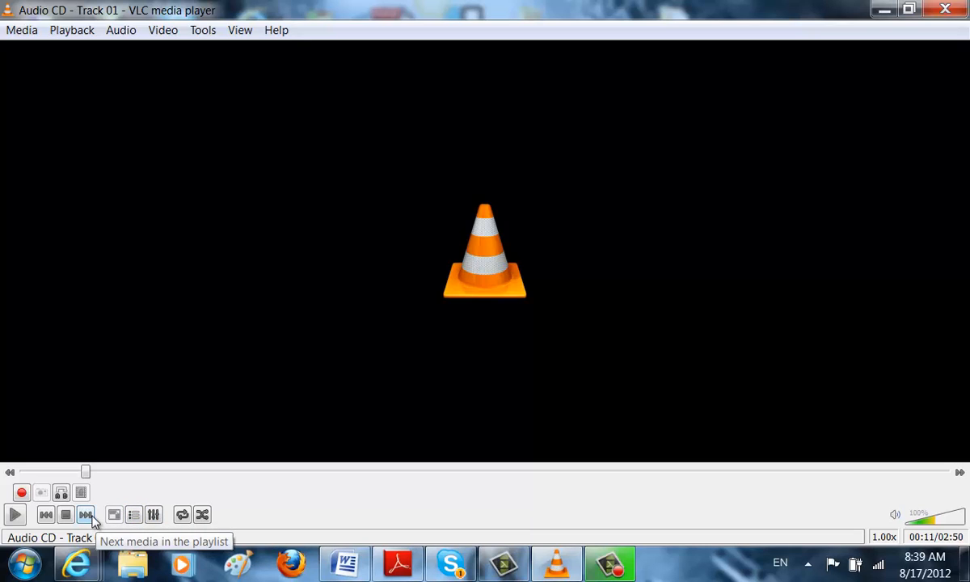
{"action": "mouse_move", "coordinate": [62, 493]}
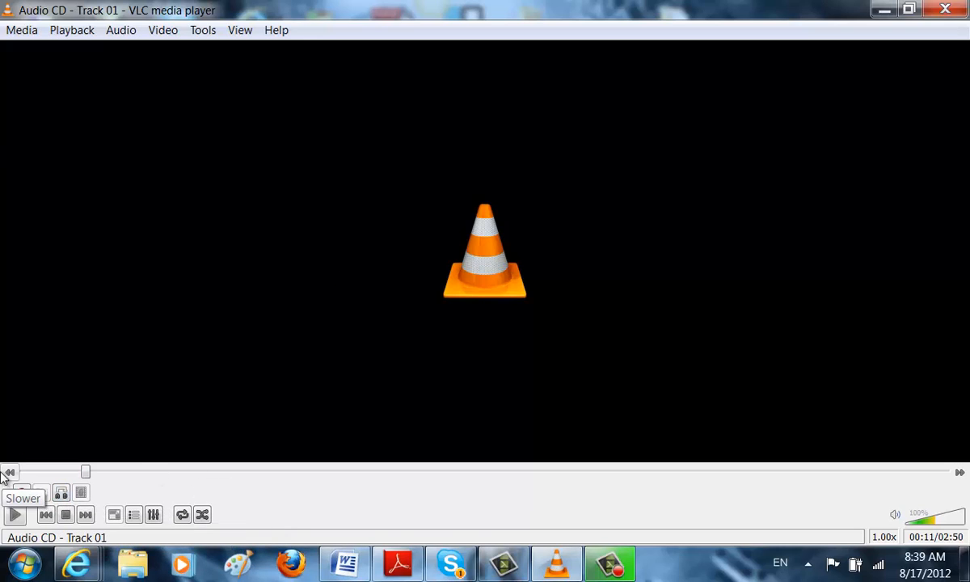
Step: Reopen the Media menu while Track 01 plays on to 00:11
{"action": "left_click", "coordinate": [22, 30]}
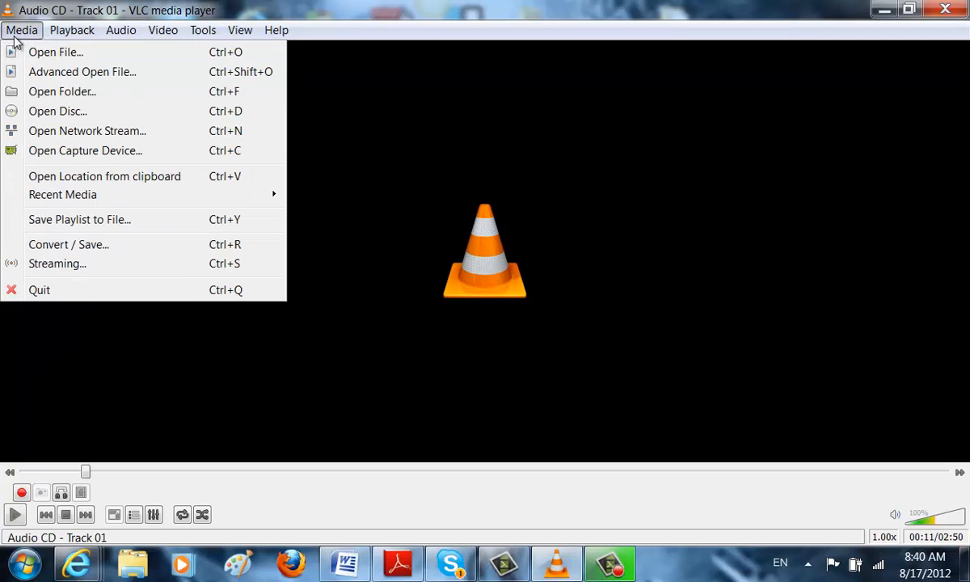
{"action": "mouse_move", "coordinate": [259, 61]}
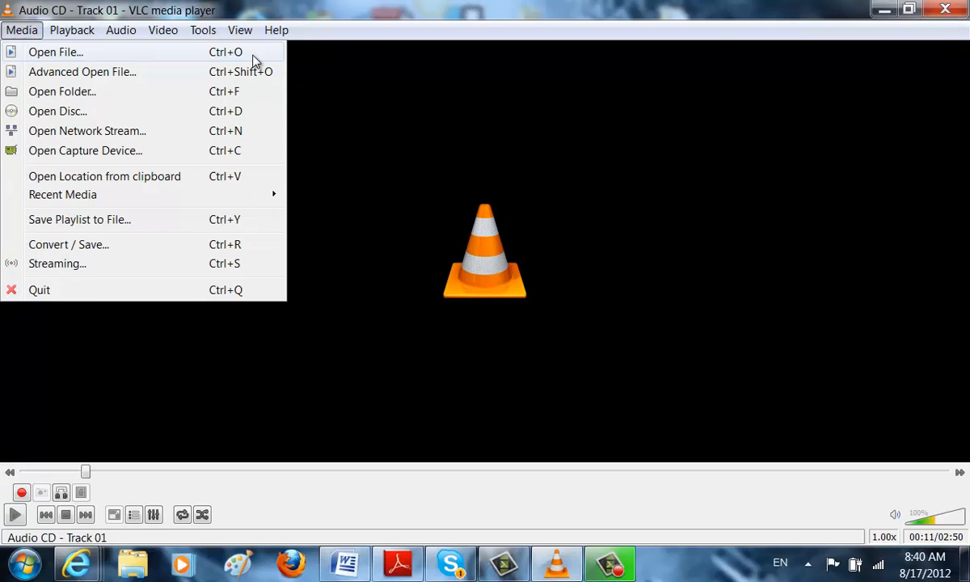
{"action": "mouse_move", "coordinate": [160, 154]}
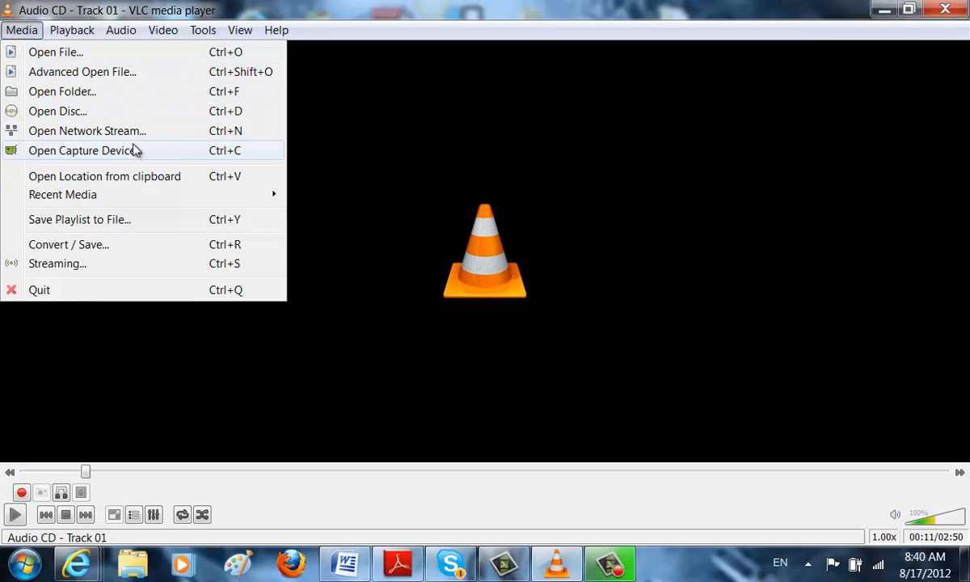
{"action": "mouse_move", "coordinate": [73, 249]}
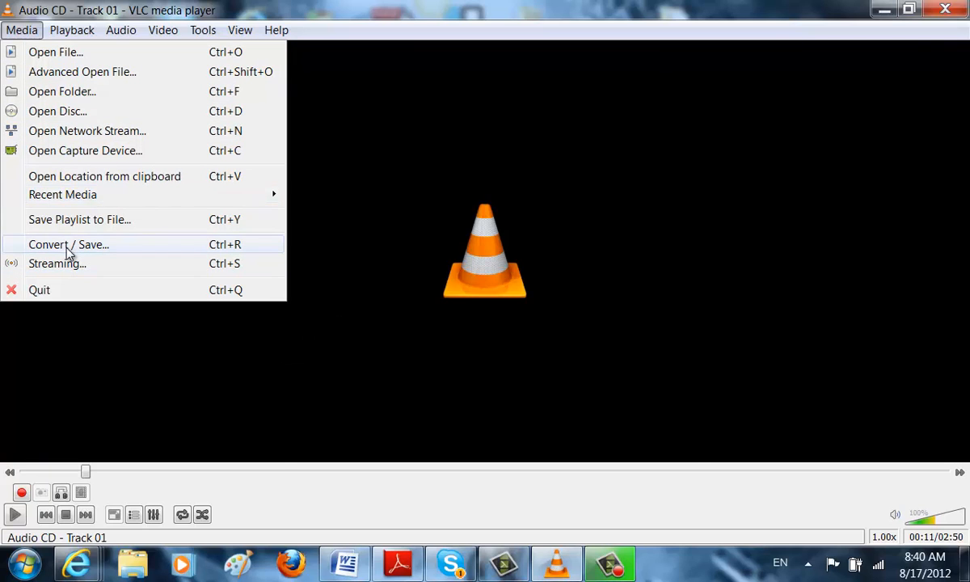
Step: Set up Convert with the audio CD as source, then close it unused
{"action": "left_click", "coordinate": [68, 244]}
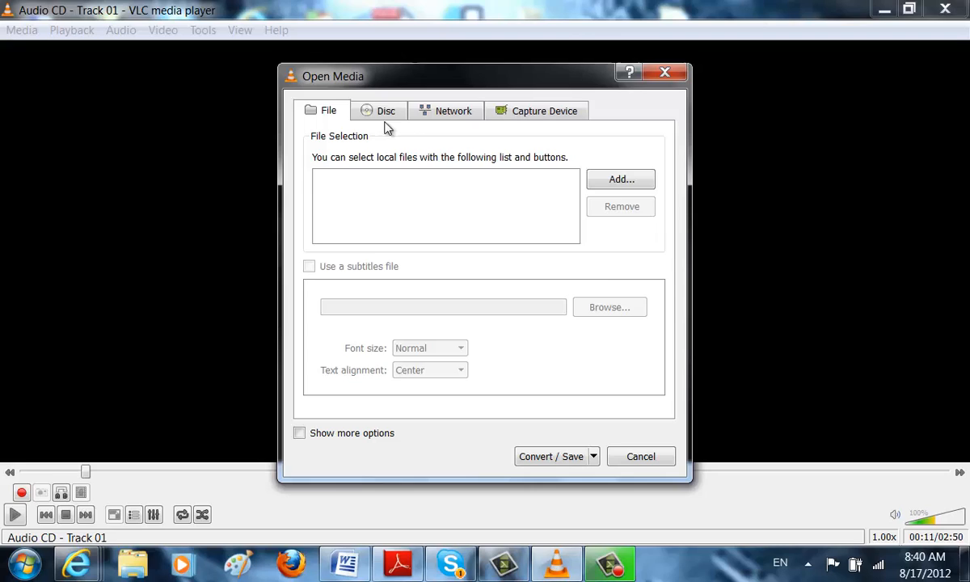
{"action": "left_click", "coordinate": [386, 111]}
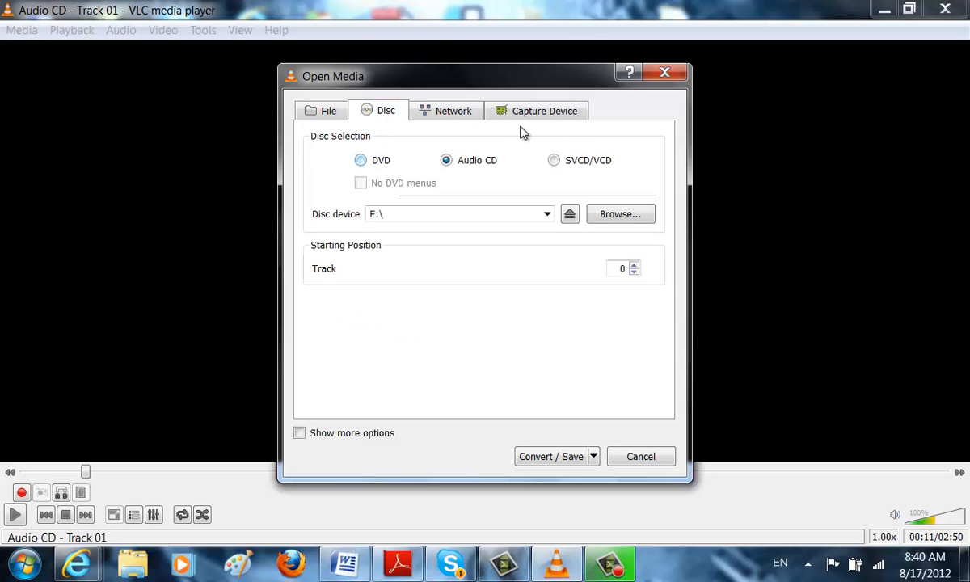
{"action": "mouse_move", "coordinate": [612, 113]}
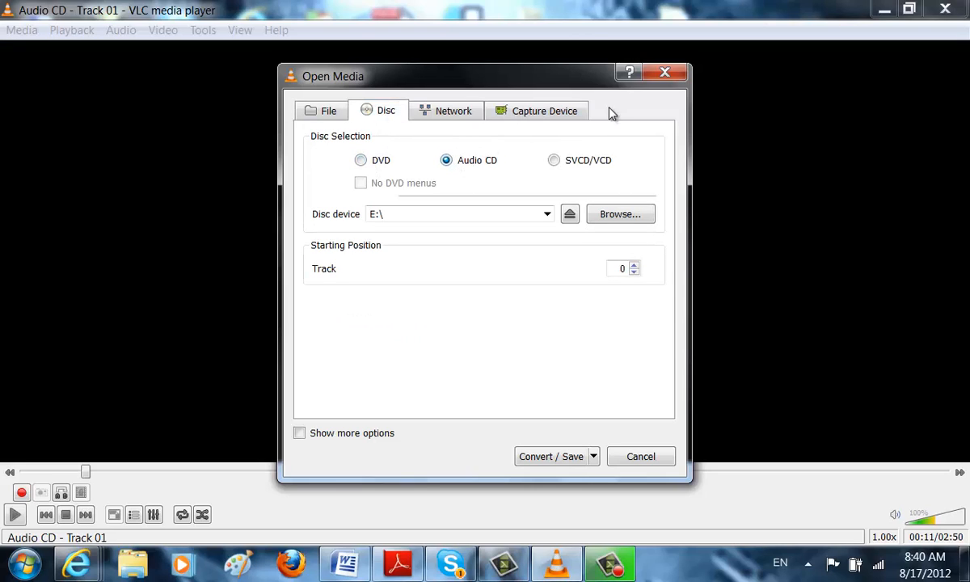
{"action": "mouse_move", "coordinate": [412, 204]}
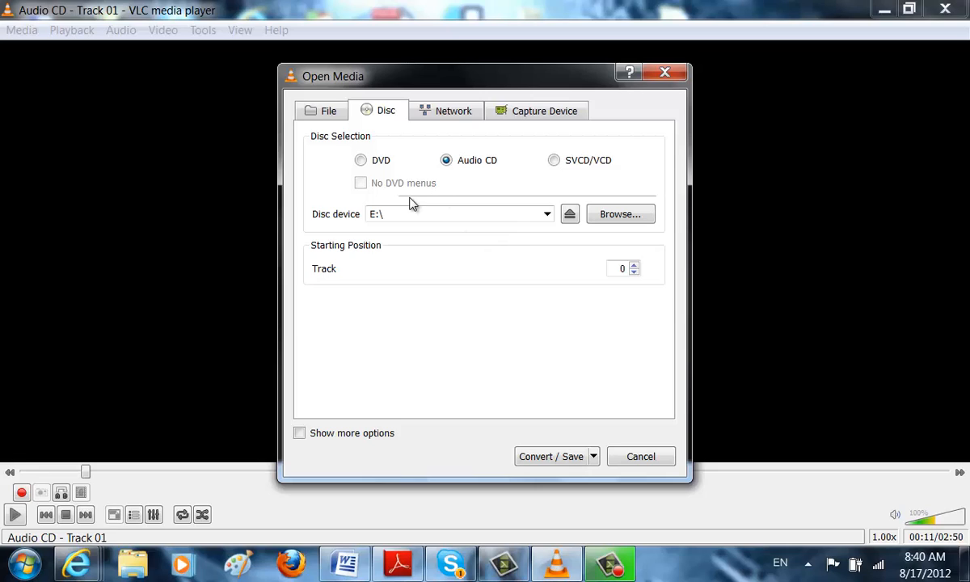
{"action": "mouse_move", "coordinate": [533, 435]}
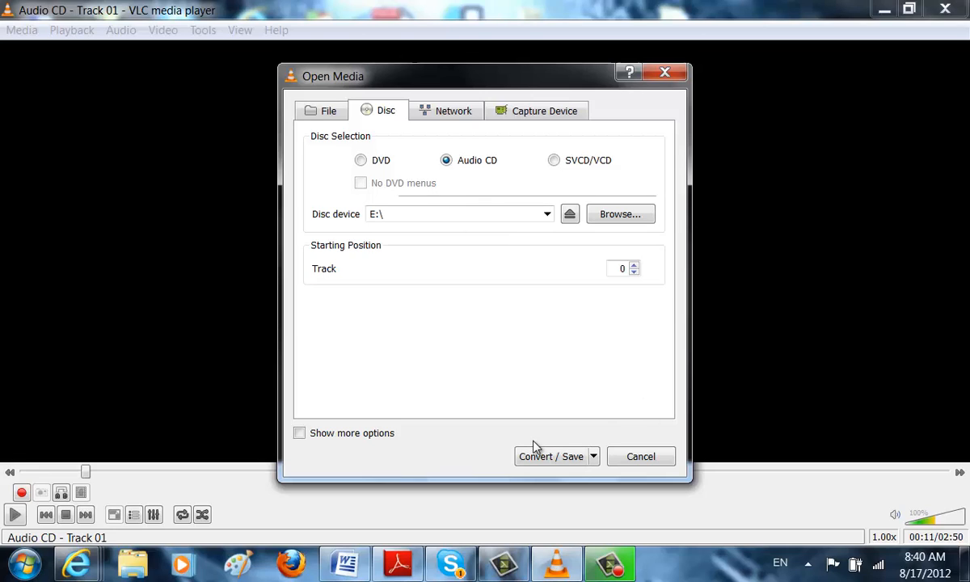
{"action": "left_click", "coordinate": [550, 456]}
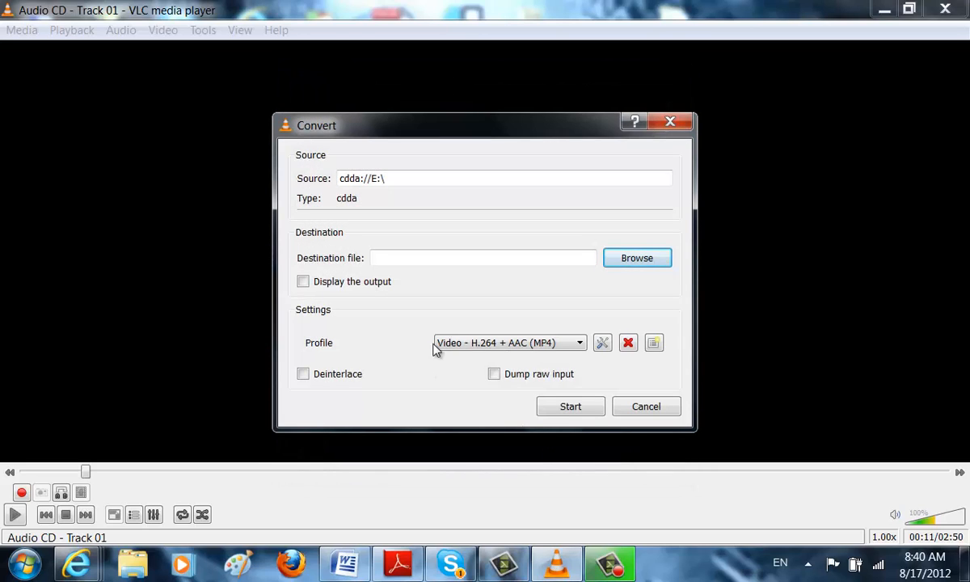
{"action": "mouse_move", "coordinate": [587, 330]}
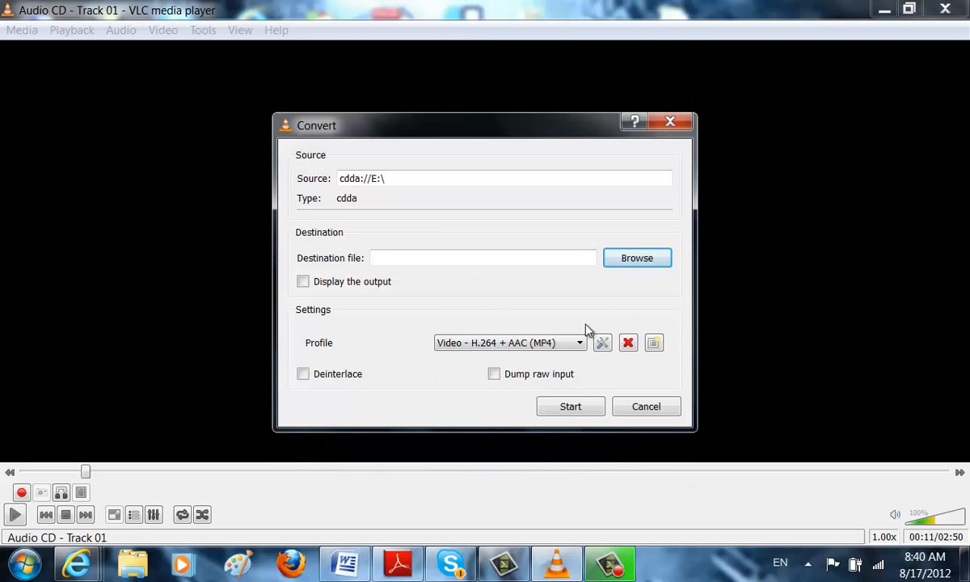
{"action": "mouse_move", "coordinate": [368, 84]}
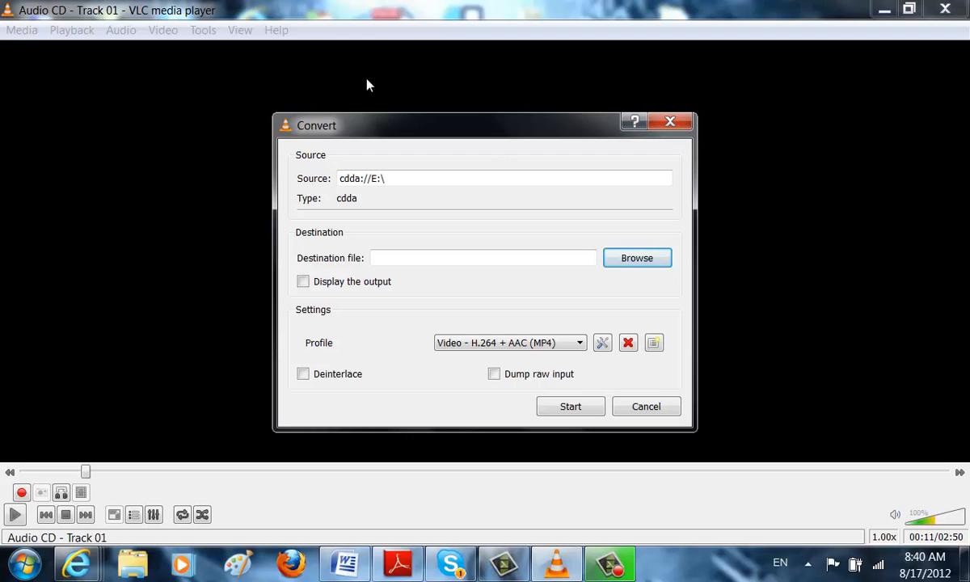
{"action": "mouse_move", "coordinate": [670, 122]}
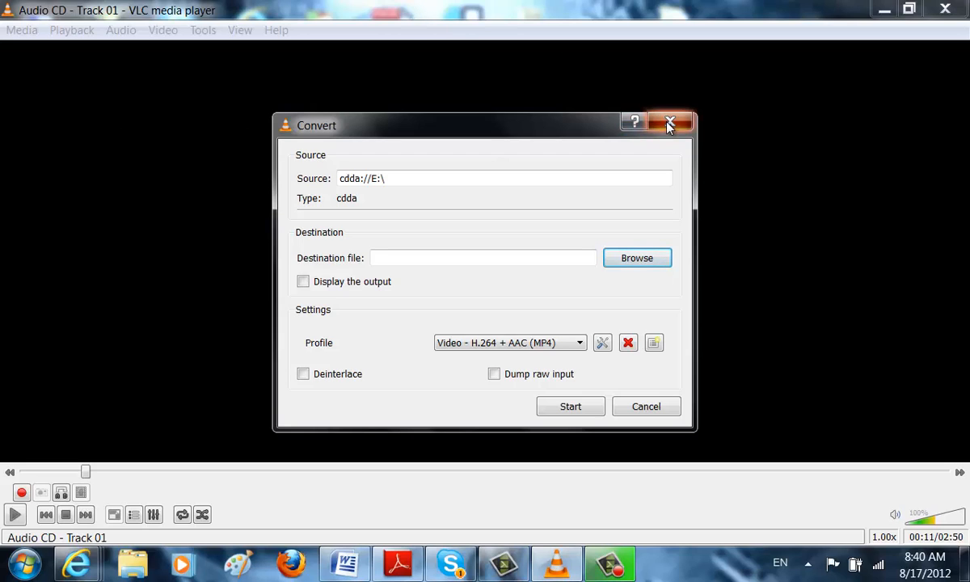
{"action": "left_click", "coordinate": [669, 122]}
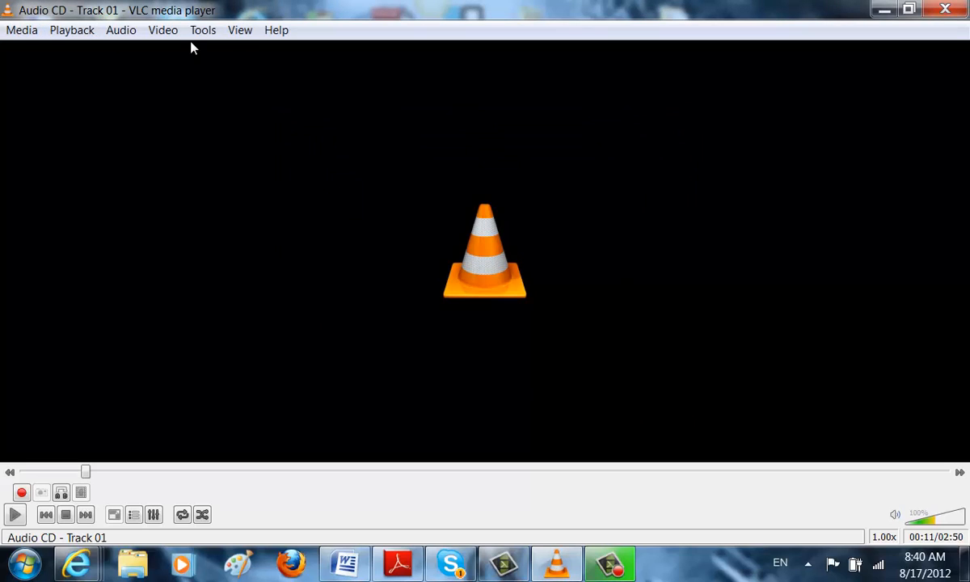
{"action": "mouse_move", "coordinate": [276, 30]}
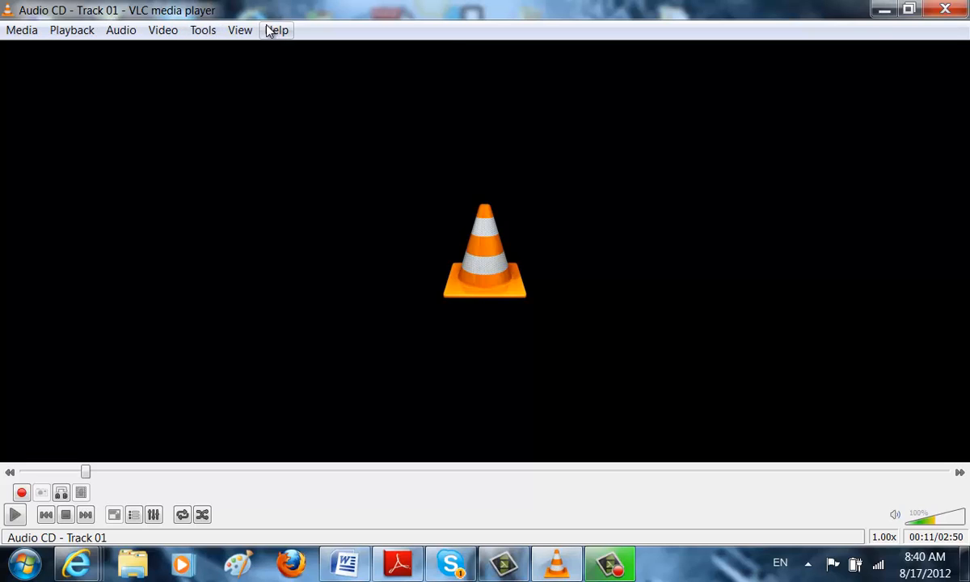
Step: Check the View menu, then open the Playback menu to reach Bookmarks
{"action": "left_click", "coordinate": [240, 30]}
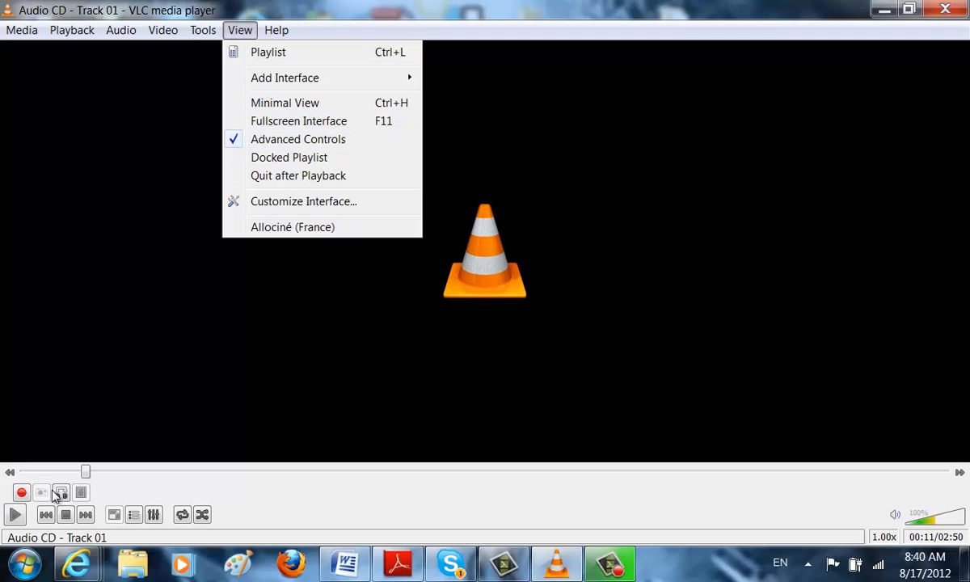
{"action": "mouse_move", "coordinate": [352, 139]}
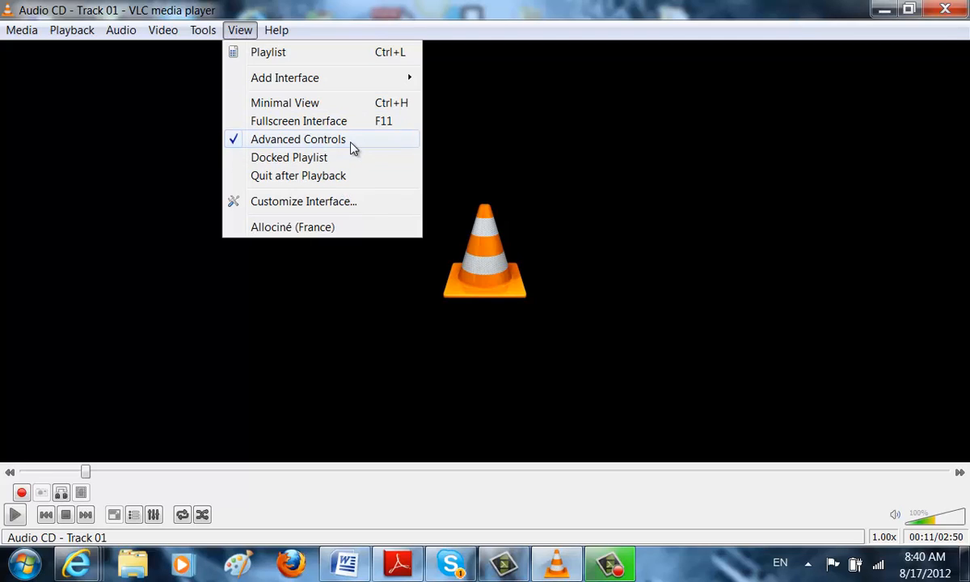
{"action": "mouse_move", "coordinate": [133, 418]}
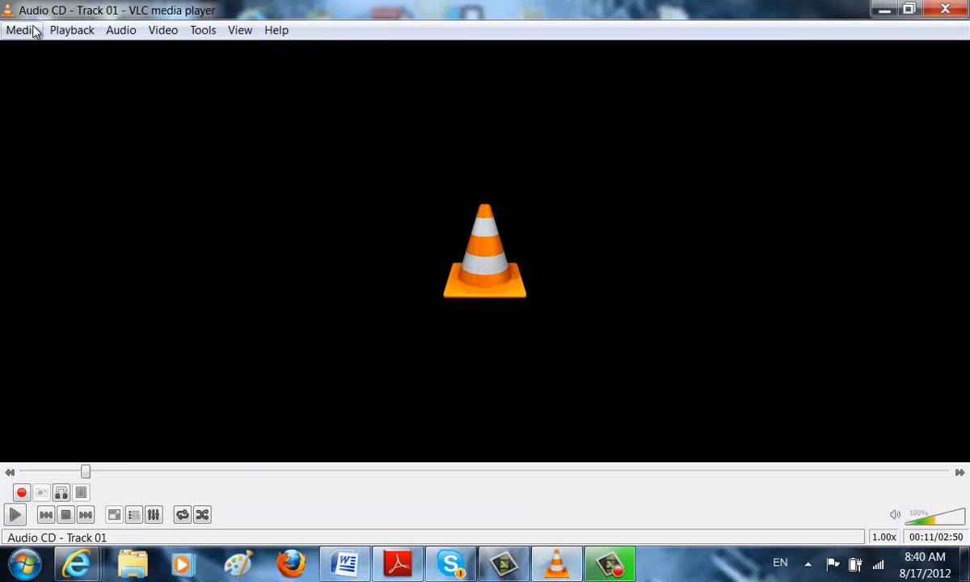
{"action": "left_click", "coordinate": [72, 30]}
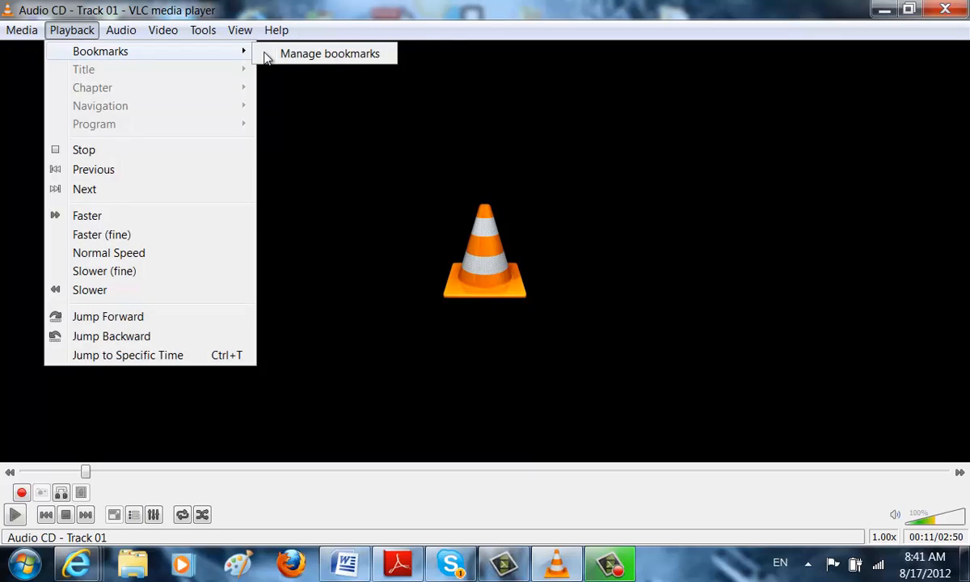
{"action": "mouse_move", "coordinate": [589, 369]}
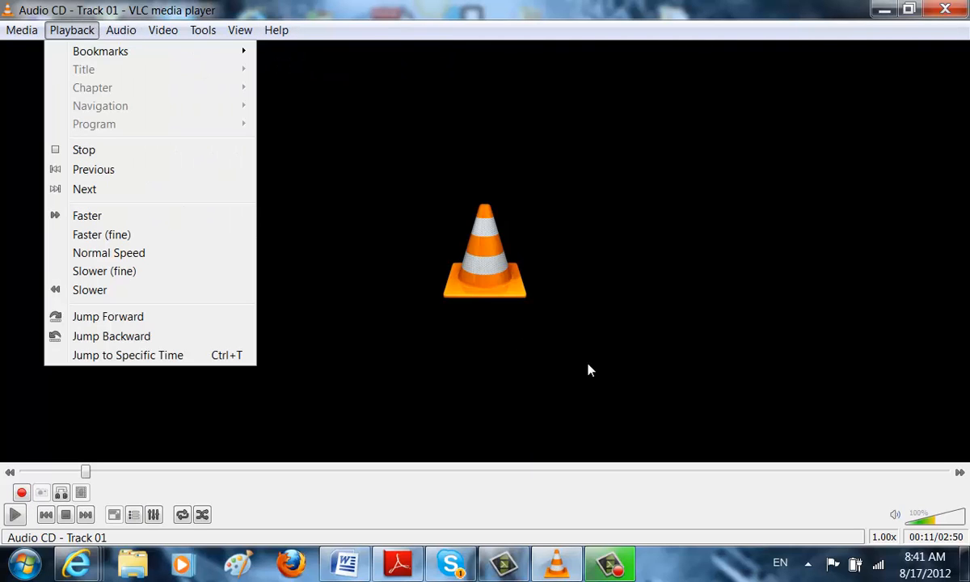
{"action": "mouse_move", "coordinate": [381, 226]}
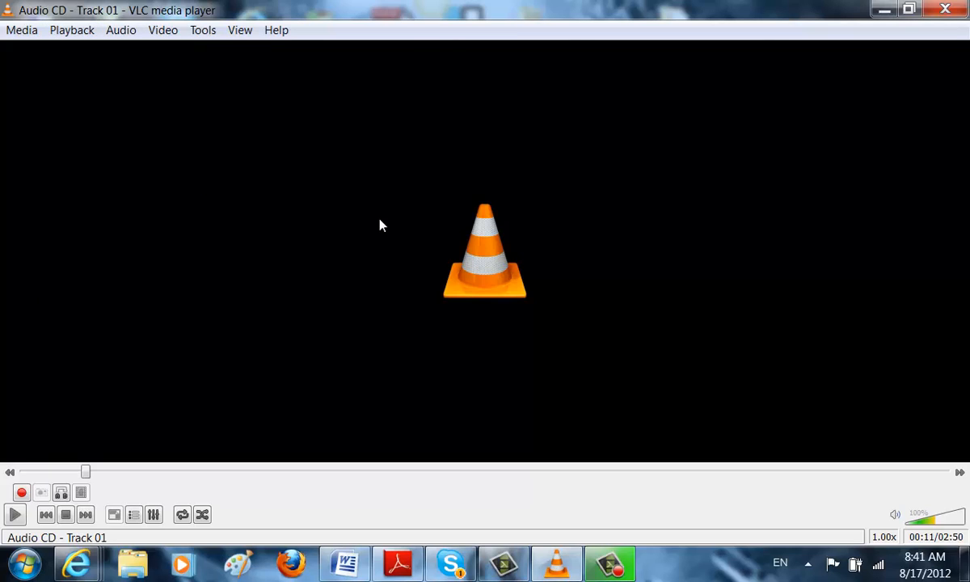
{"action": "left_click", "coordinate": [71, 30]}
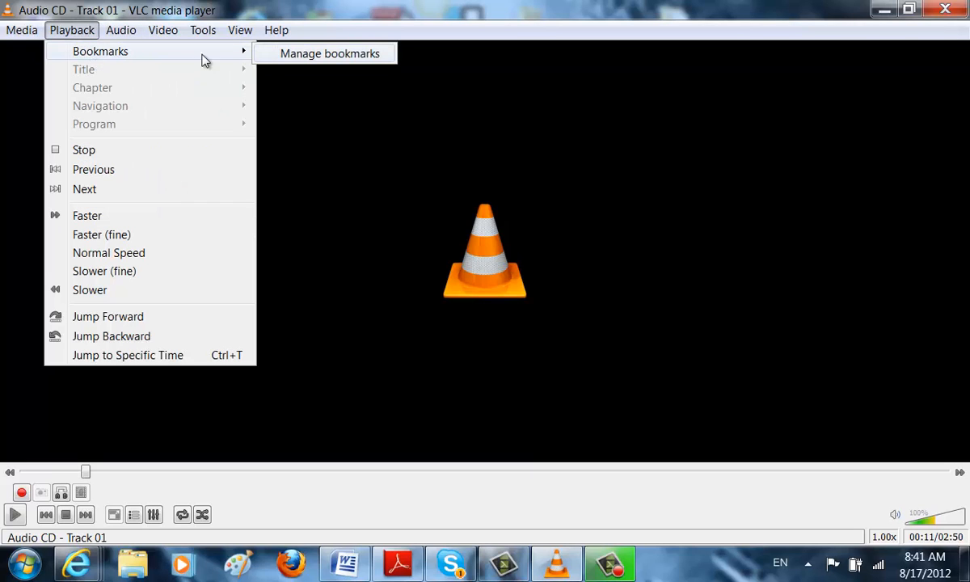
Step: Create a 00:00:11 bookmark in Manage bookmarks and close the window
{"action": "left_click", "coordinate": [329, 54]}
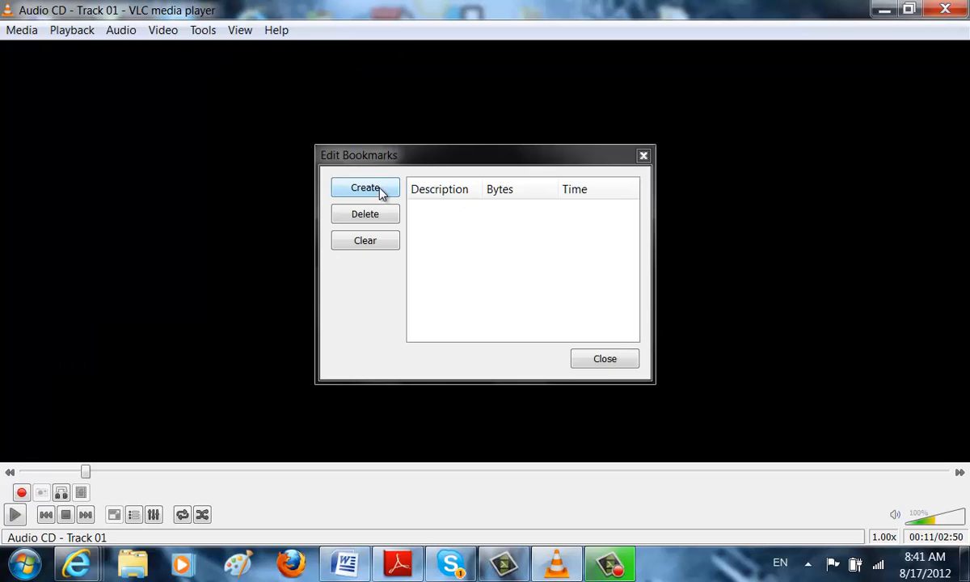
{"action": "left_click", "coordinate": [365, 187]}
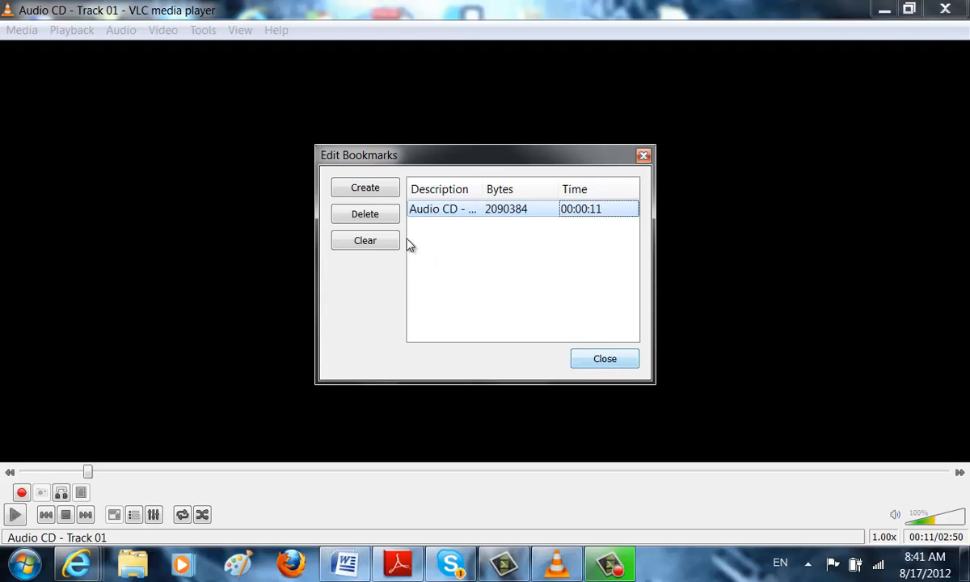
{"action": "left_click", "coordinate": [604, 358]}
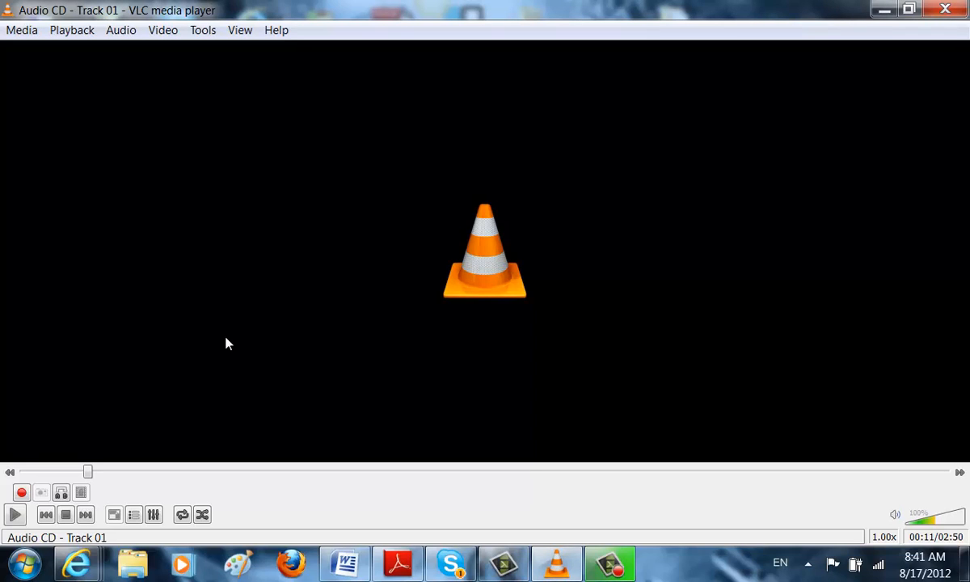
{"action": "mouse_move", "coordinate": [282, 415]}
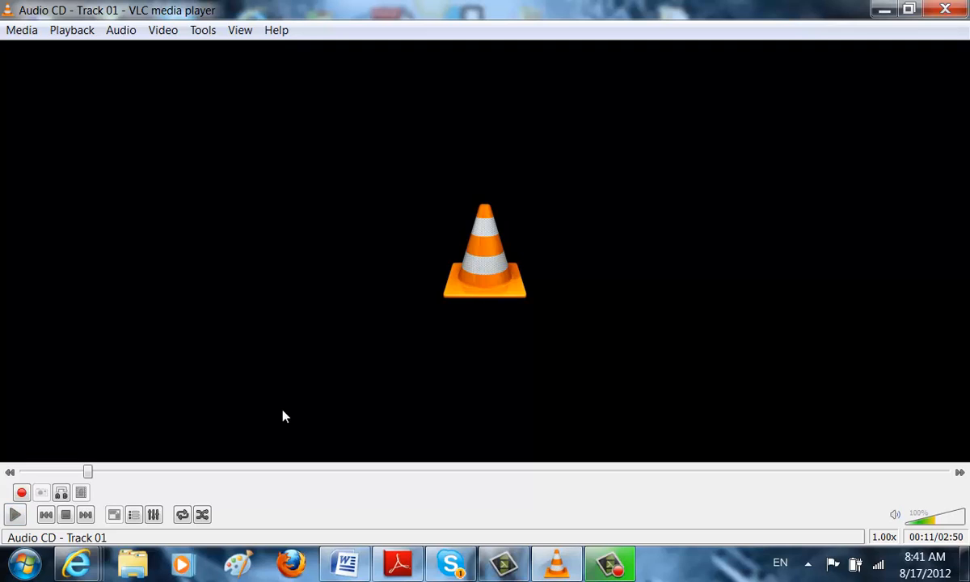
{"action": "mouse_move", "coordinate": [204, 14]}
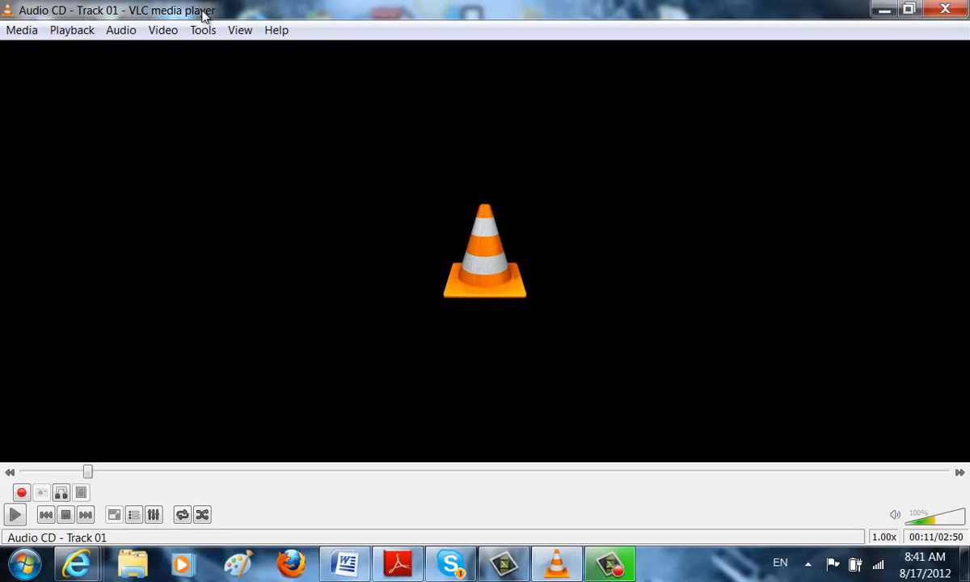
Step: Raise VLC's volume to 112% via Audio > Increase Volume
{"action": "left_click", "coordinate": [121, 30]}
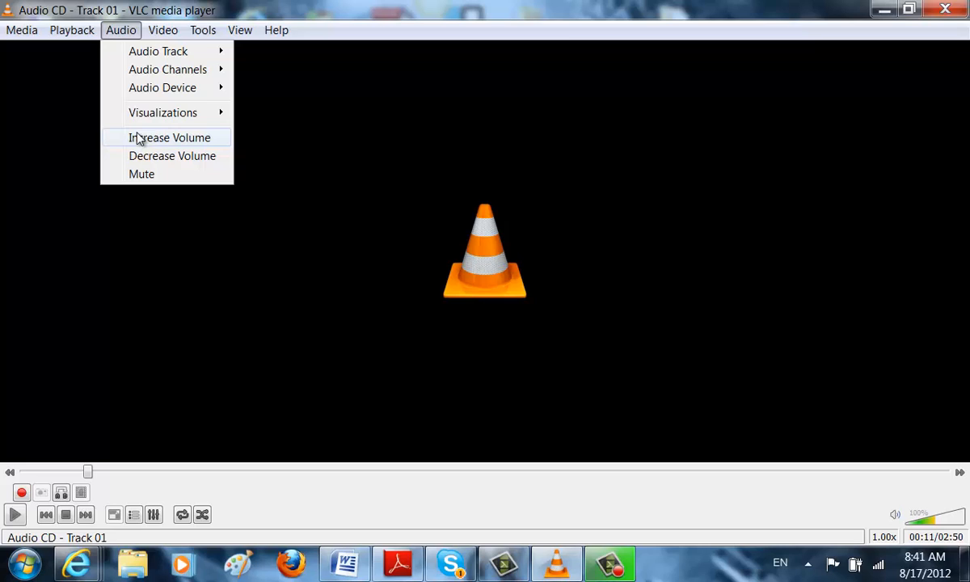
{"action": "left_click", "coordinate": [168, 138]}
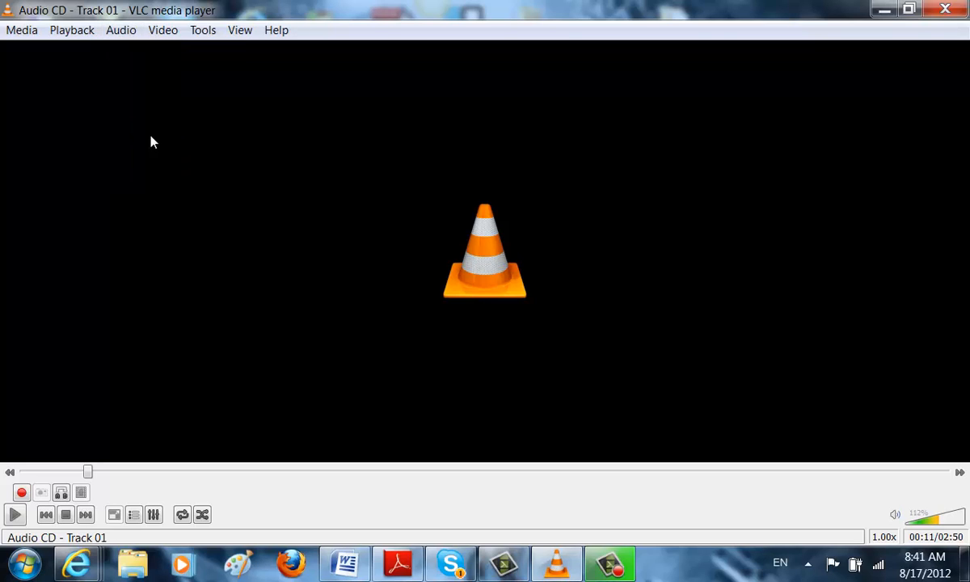
{"action": "left_click", "coordinate": [121, 30]}
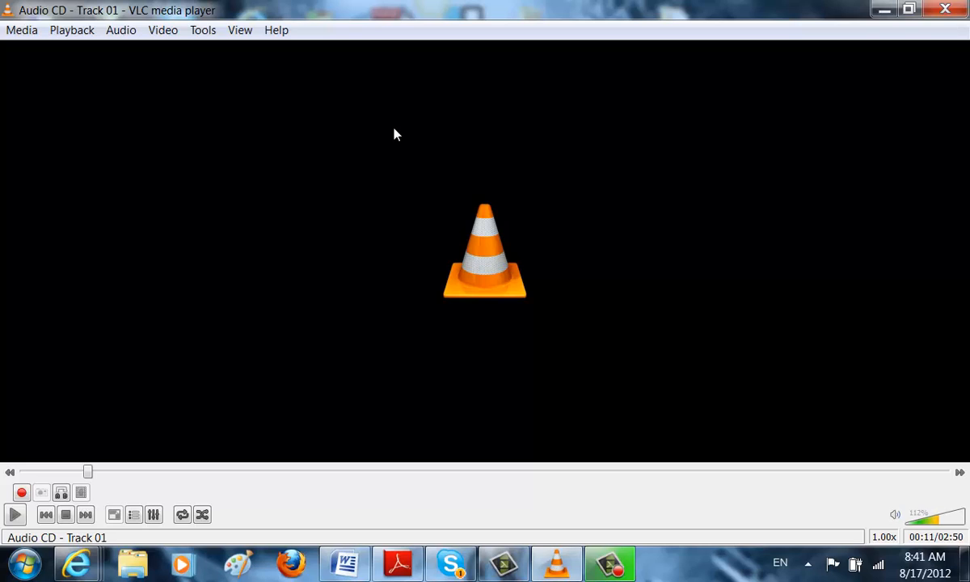
{"action": "left_click", "coordinate": [239, 30]}
{"action": "type", "text": "v"}
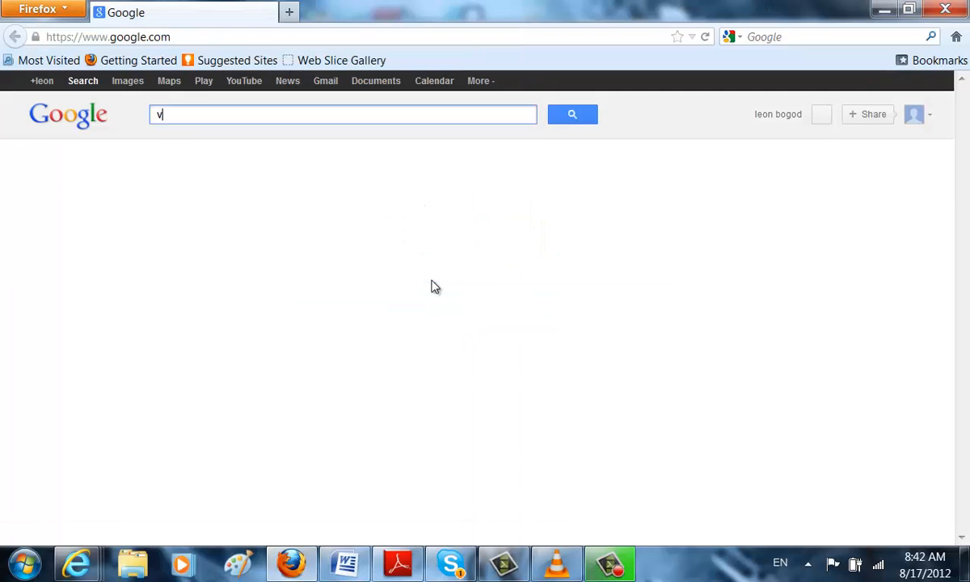
Step: Search Google for 'vlc' and open Downloadster's 'Download VLC Free' page, scrolling through it
{"action": "type", "text": "lc"}
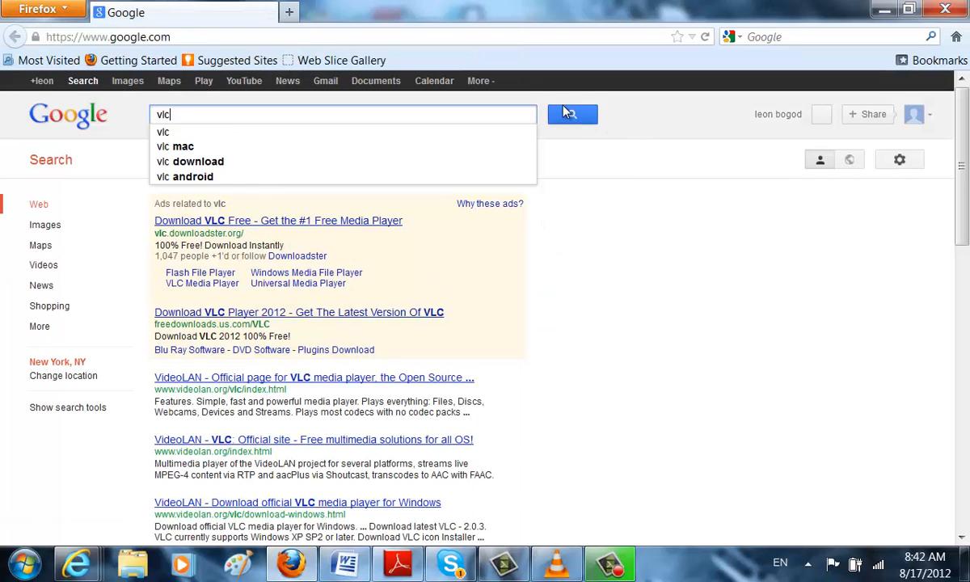
{"action": "left_click", "coordinate": [573, 114]}
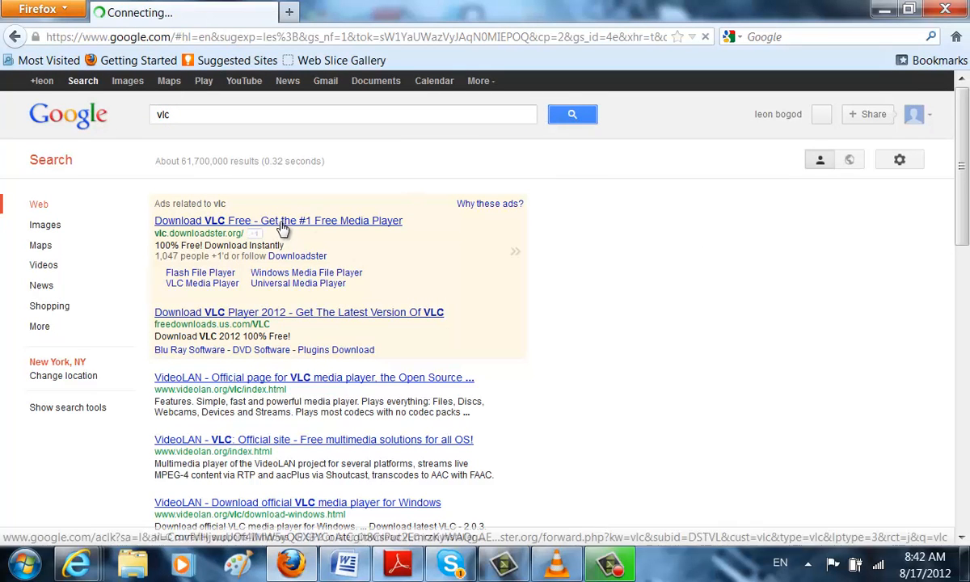
{"action": "left_click", "coordinate": [279, 220]}
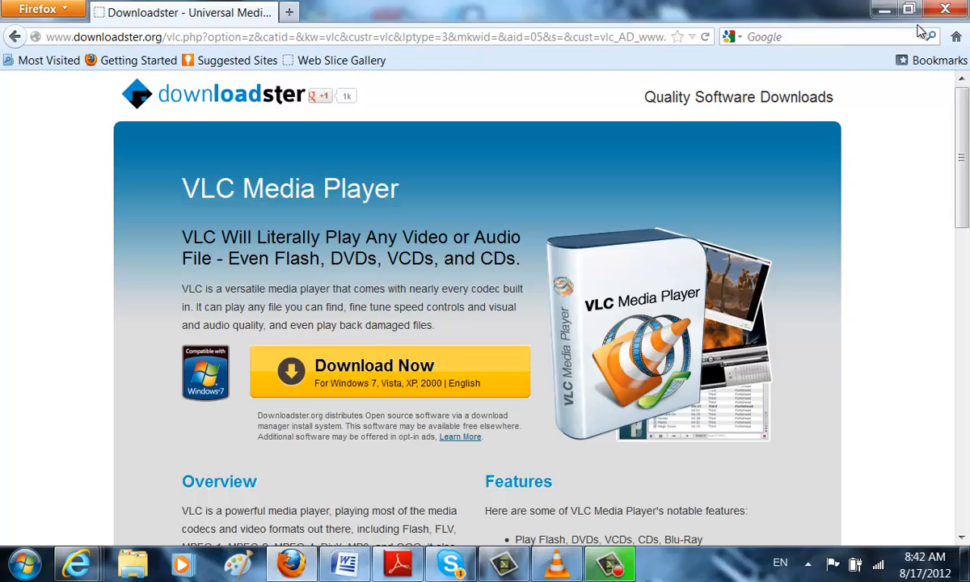
{"action": "scroll", "scroll_direction": "down", "scroll_amount": 3}
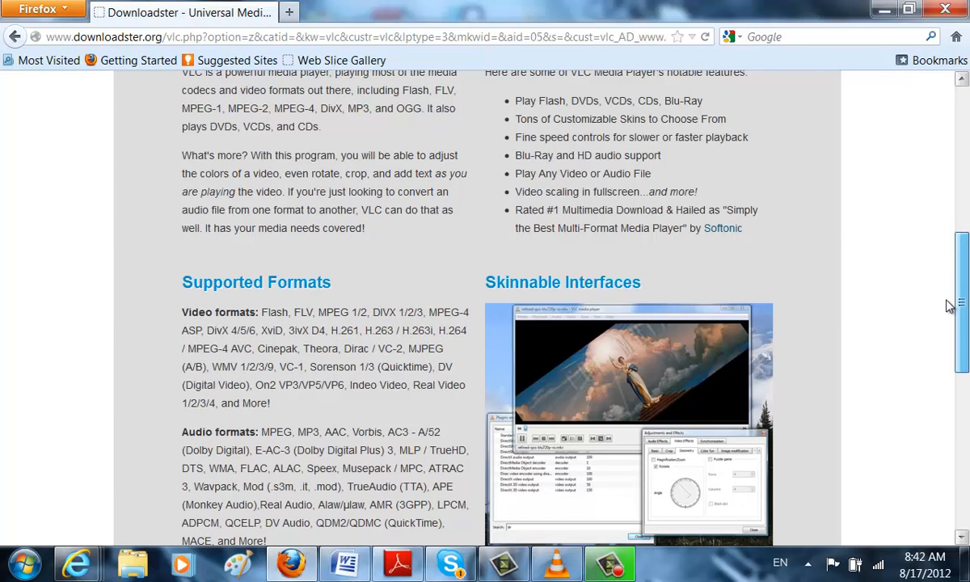
{"action": "scroll", "scroll_direction": "up", "scroll_amount": 3}
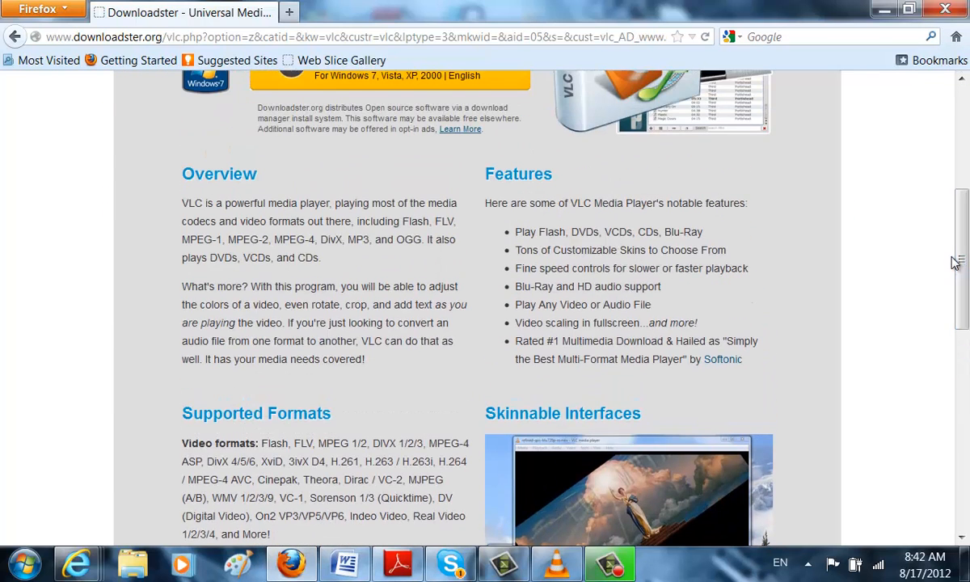
{"action": "mouse_move", "coordinate": [887, 8]}
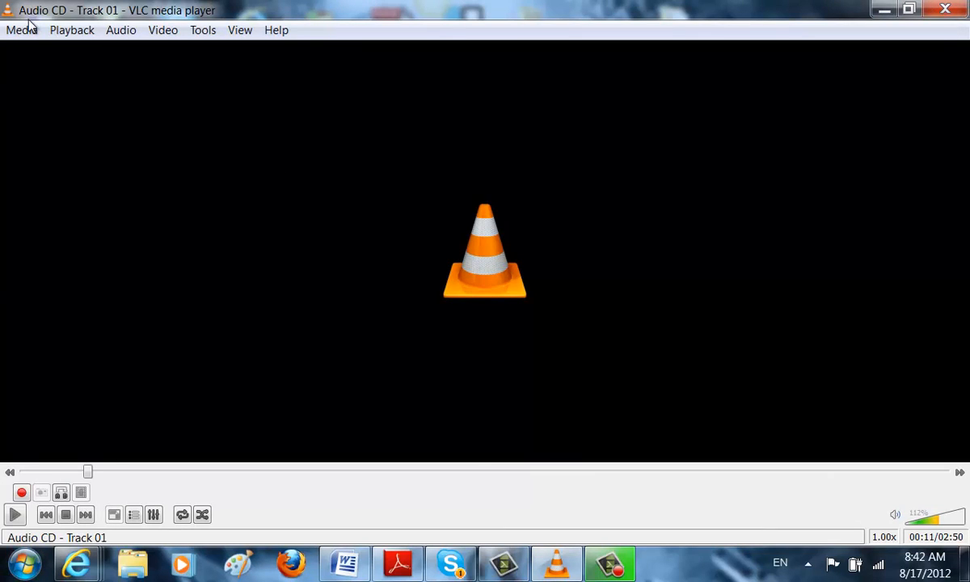
{"action": "mouse_move", "coordinate": [363, 197]}
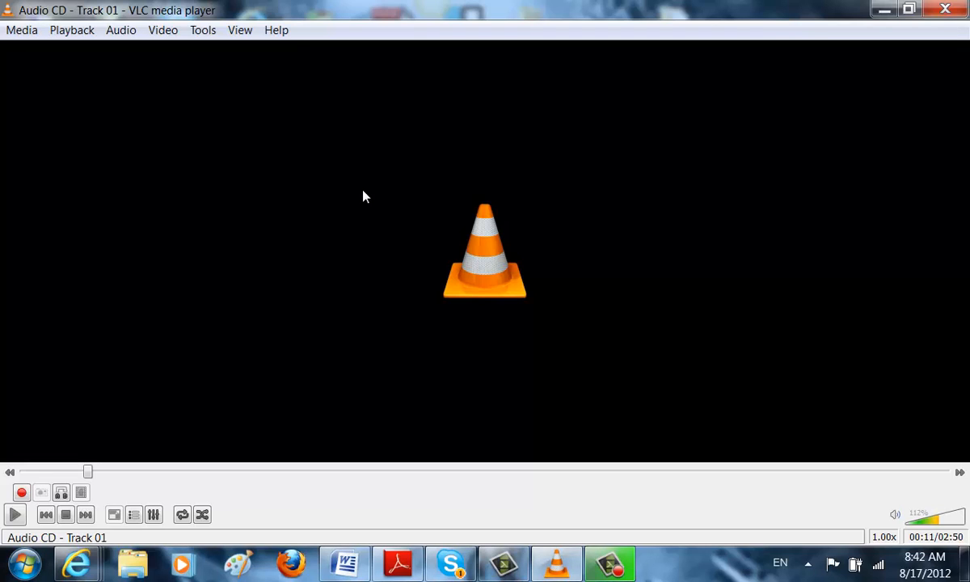